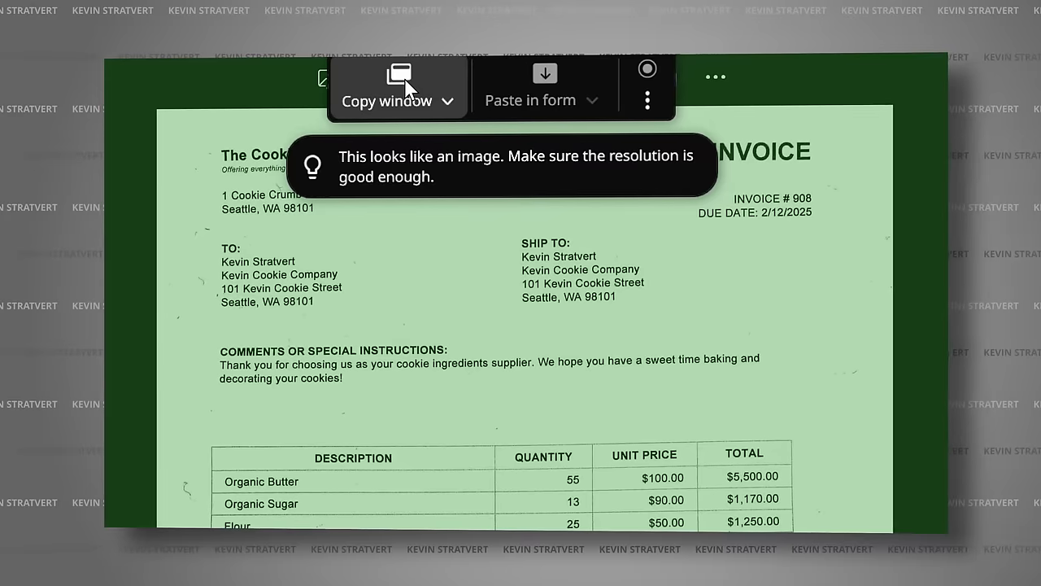
Step: Capture the invoice image window's contents with Copy window
click(397, 88)
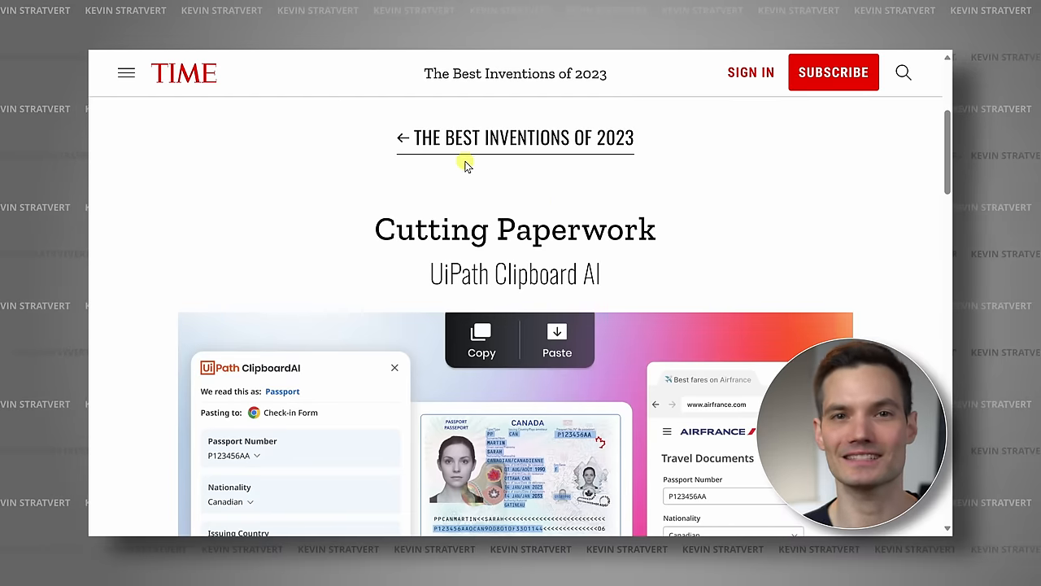
scroll(down, 3)
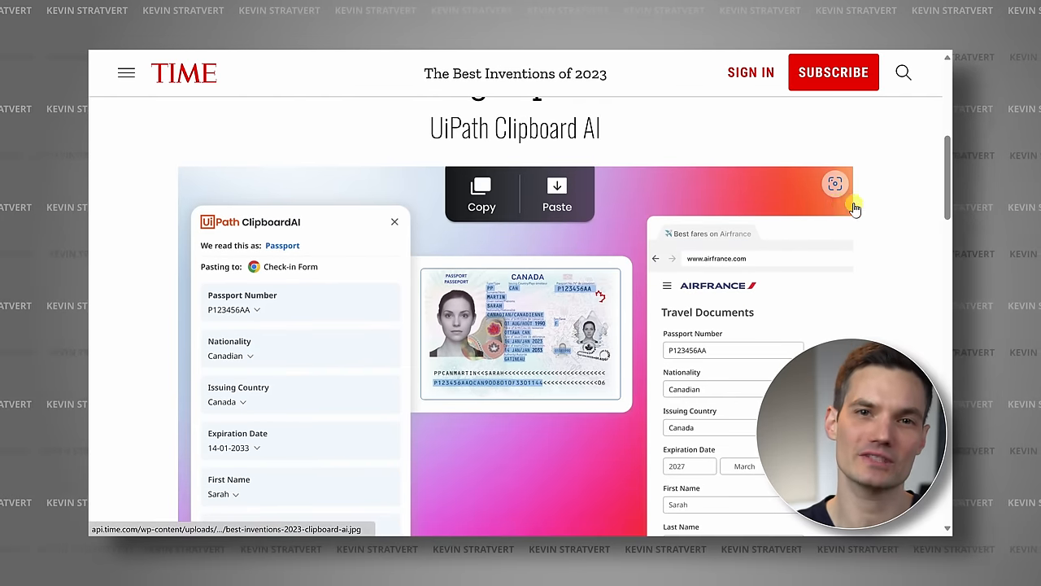
scroll(down, 3)
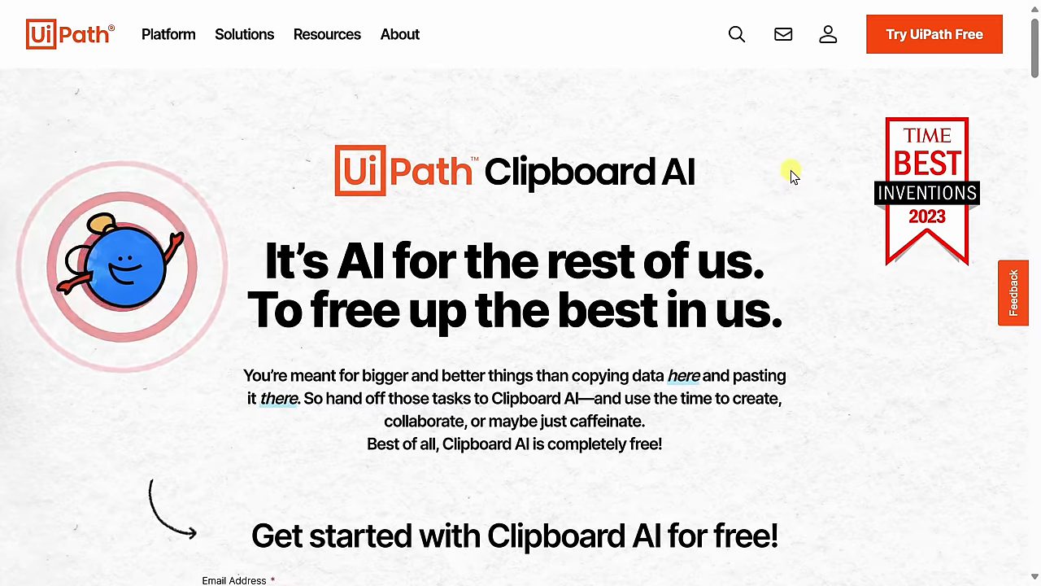
mouse_move(816, 318)
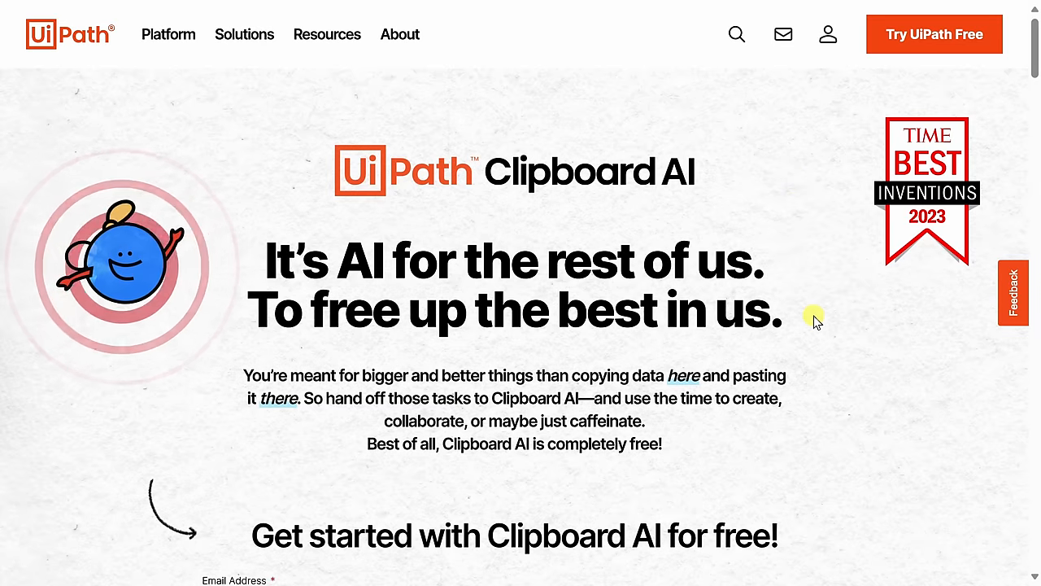
Step: Enter an email in the sign-up form and start the free Clipboard AI download
scroll(down, 3)
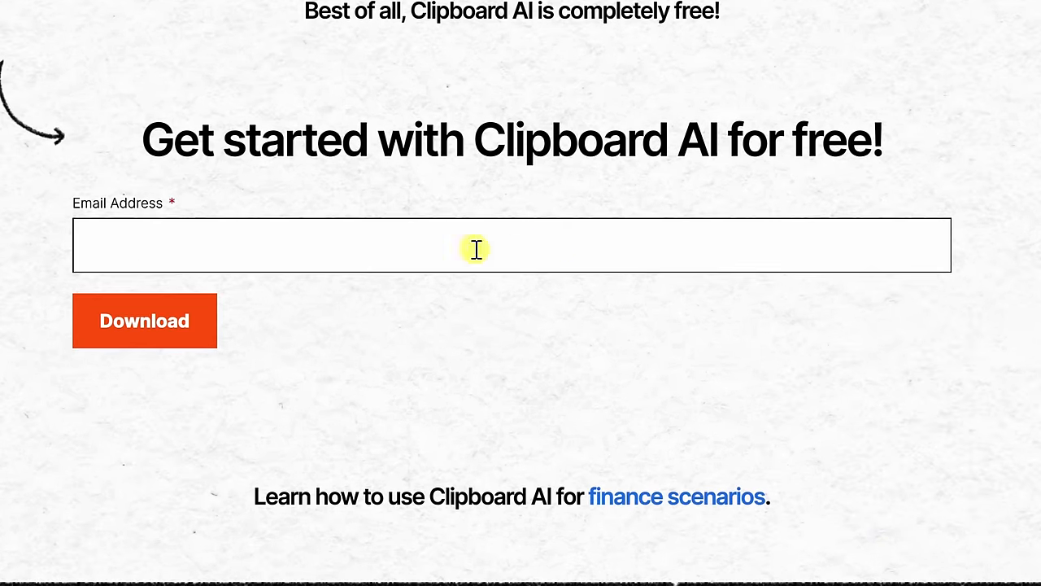
click(143, 319)
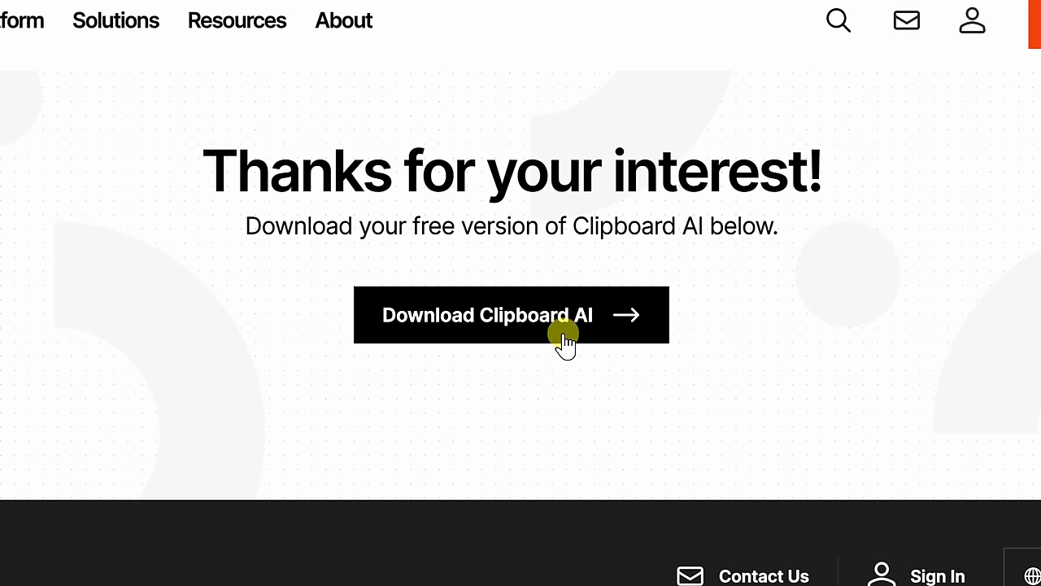
click(510, 316)
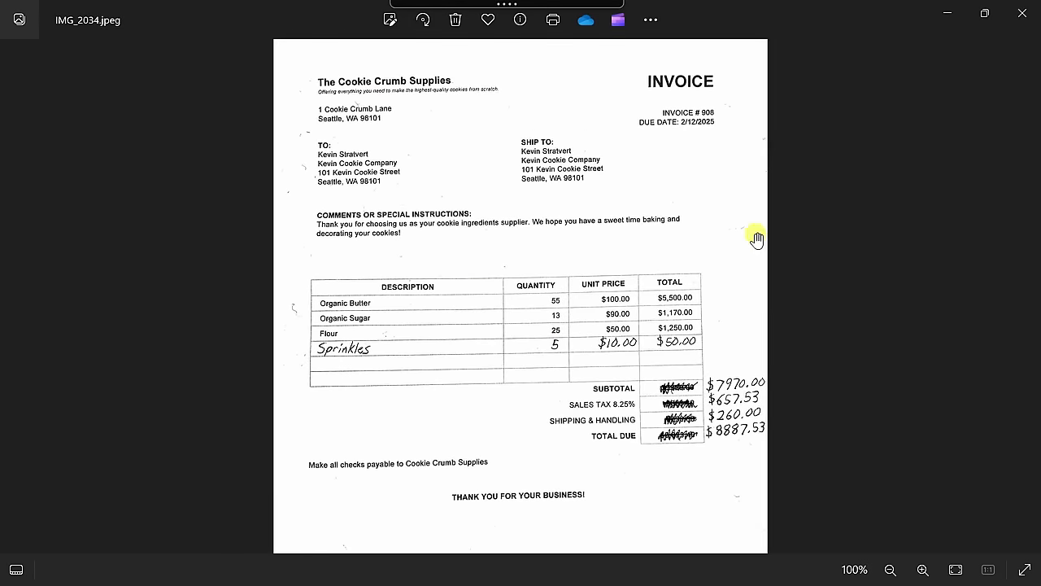
mouse_move(755, 235)
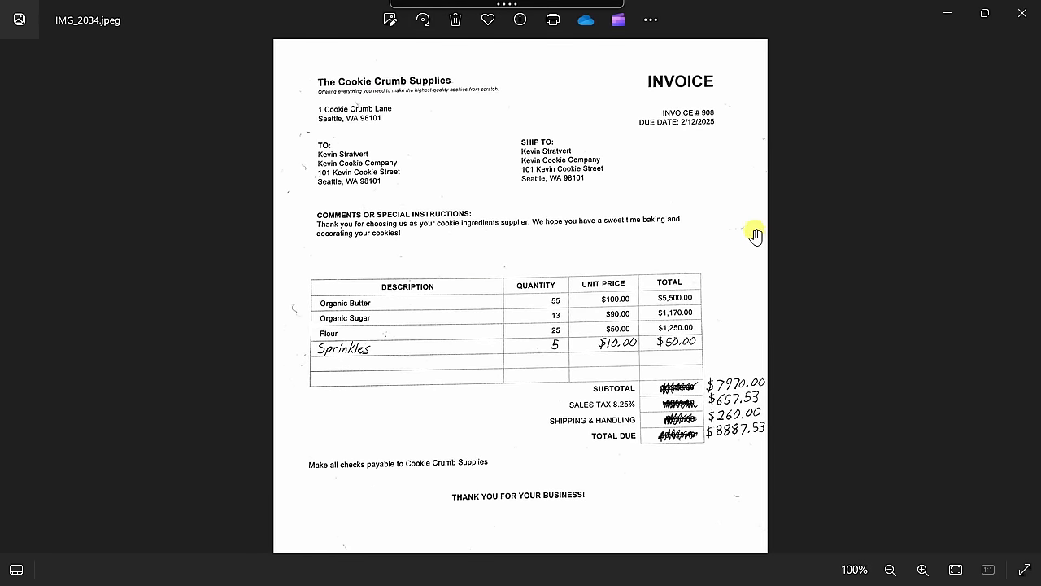
mouse_move(368, 93)
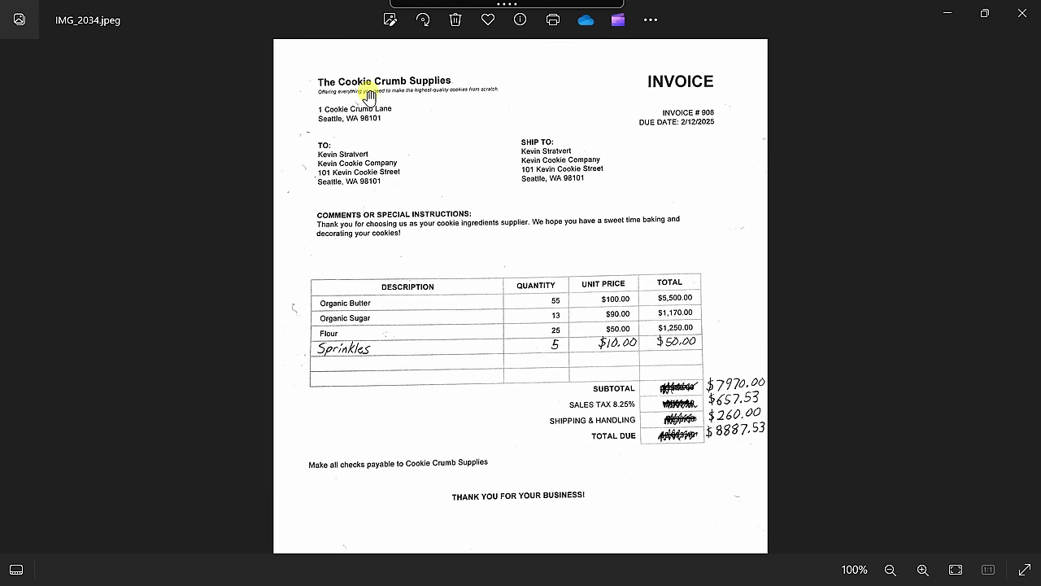
mouse_move(665, 487)
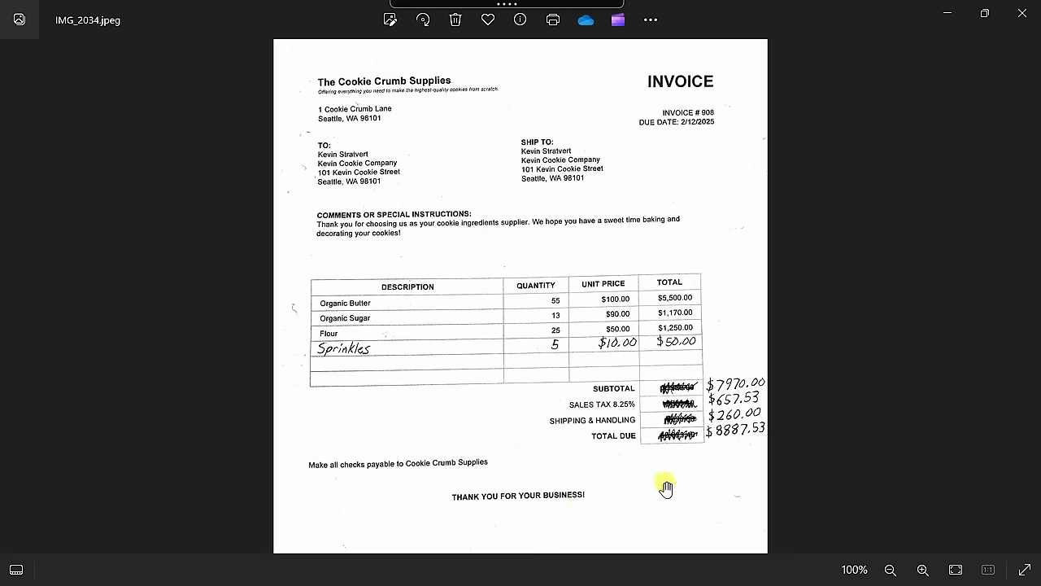
mouse_move(407, 148)
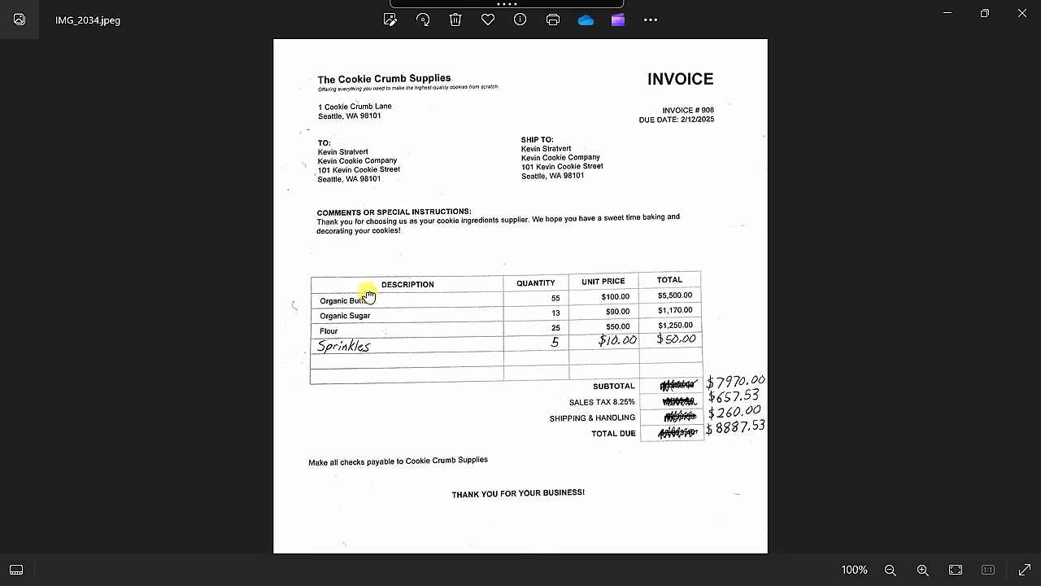
mouse_move(702, 326)
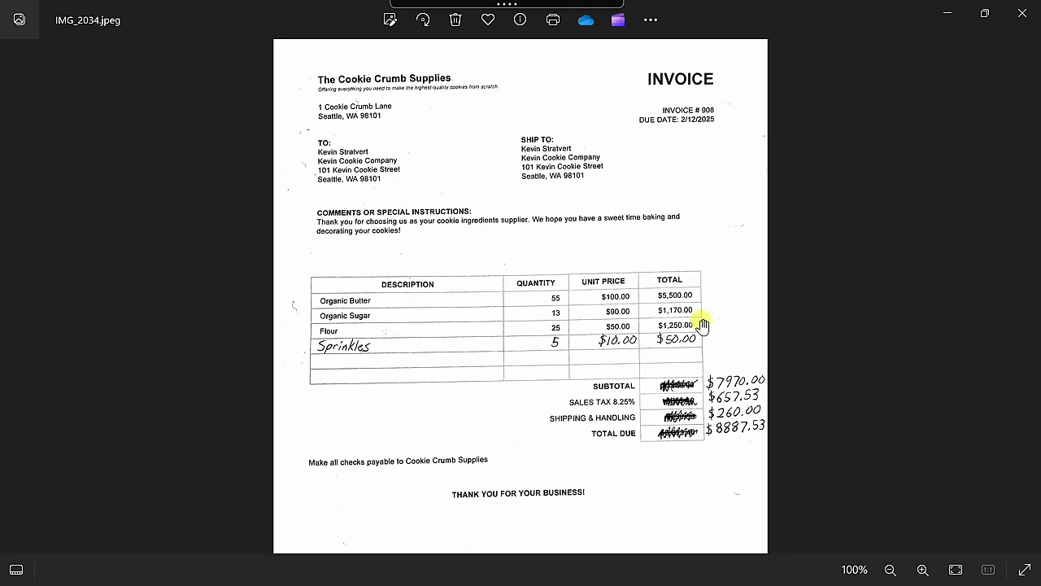
mouse_move(608, 316)
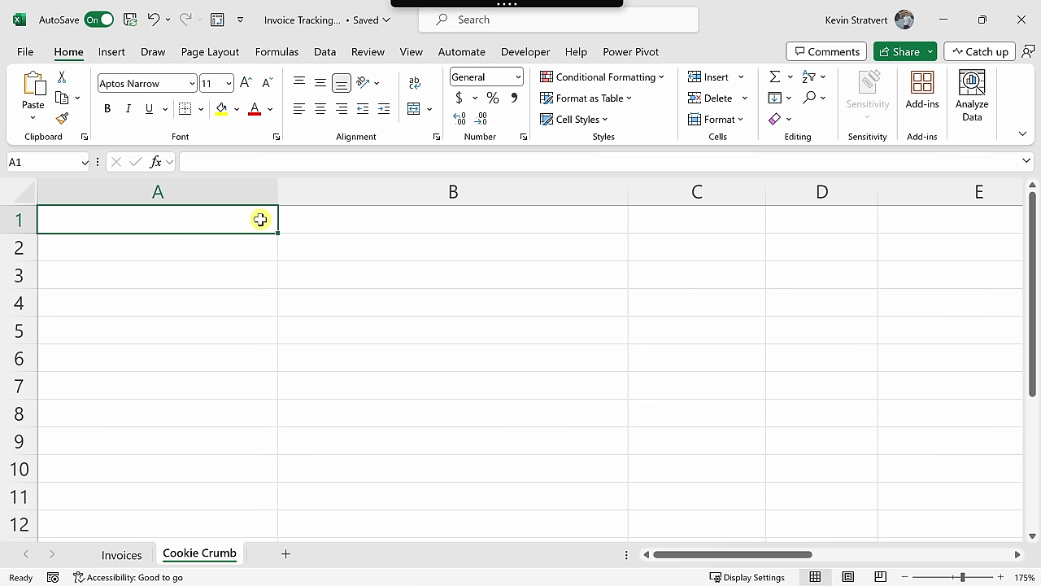
mouse_move(251, 224)
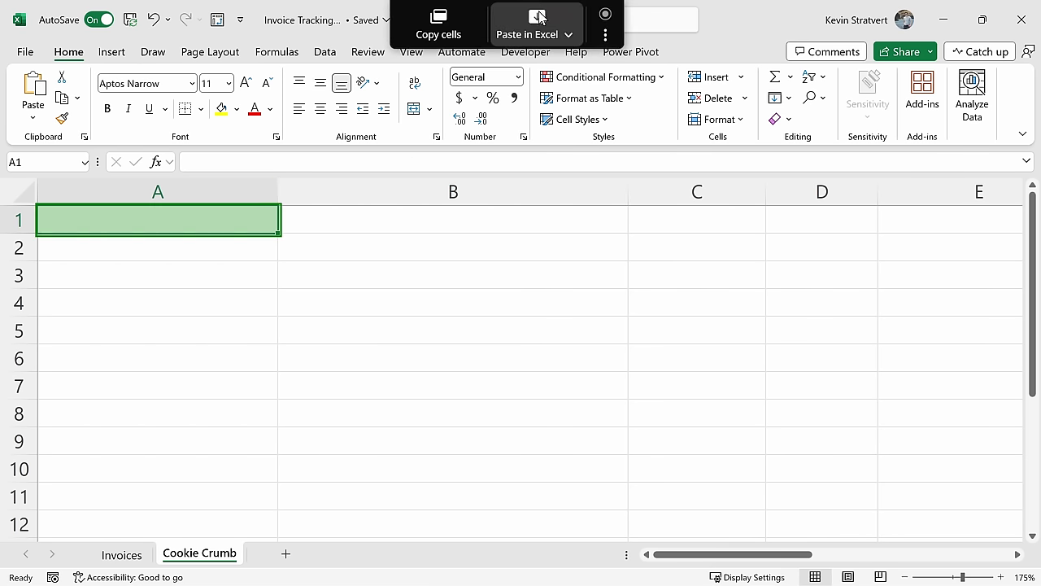
mouse_move(533, 34)
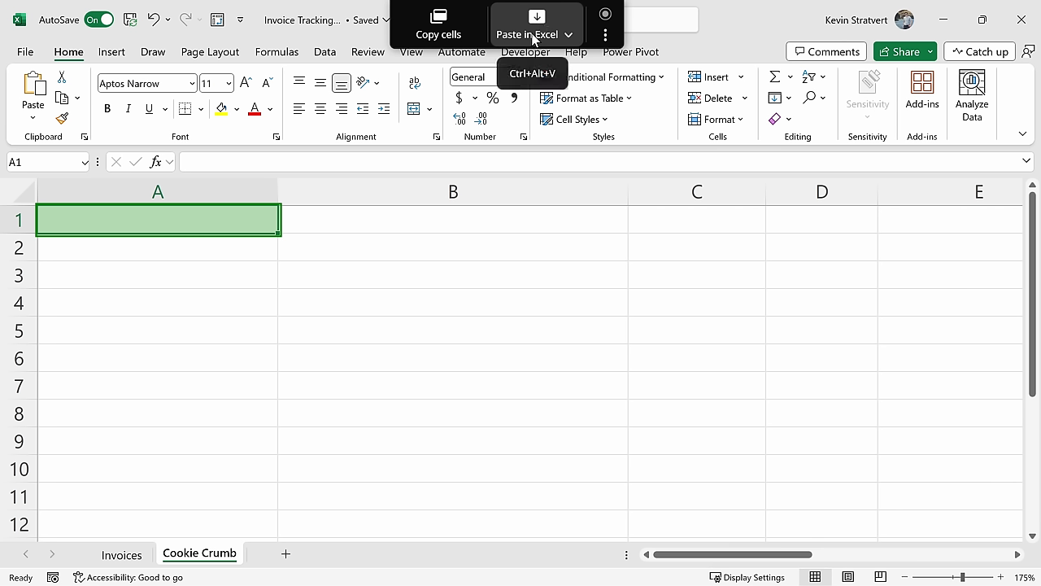
mouse_move(539, 45)
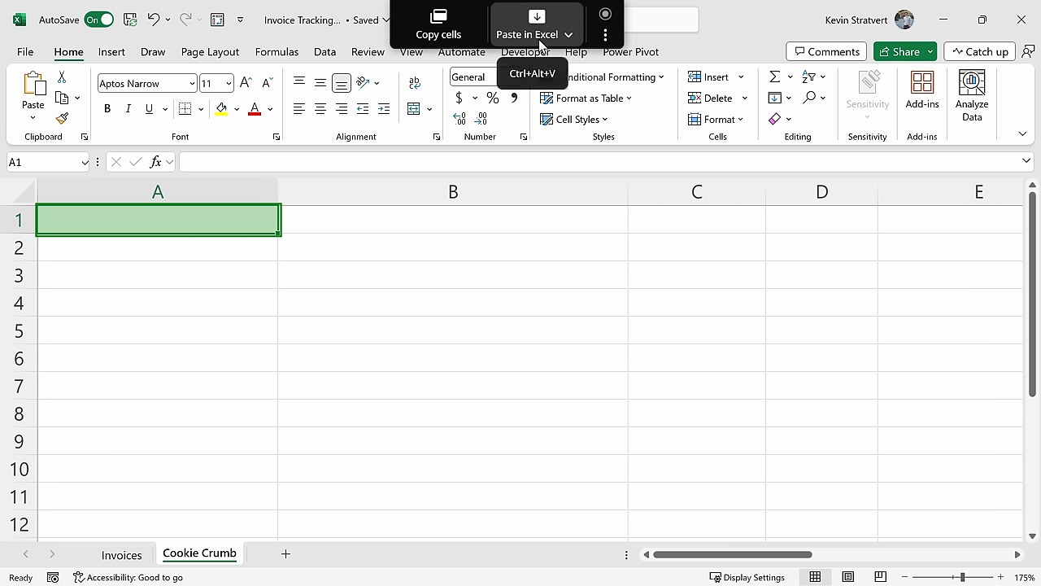
mouse_move(546, 47)
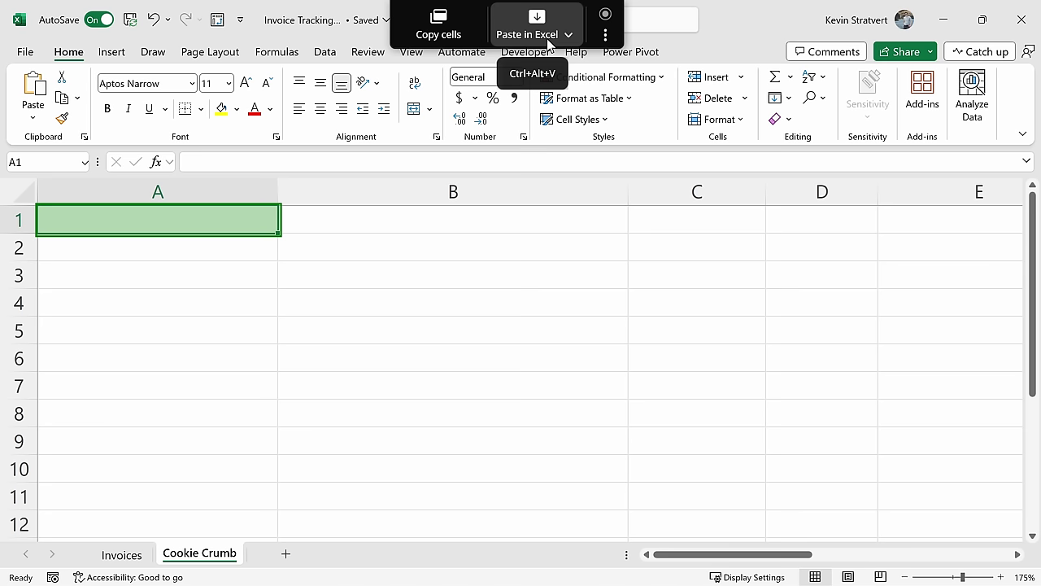
Step: Paste the extracted invoice data into the Cookie Crumb sheet and check the 8887.53 total
click(527, 23)
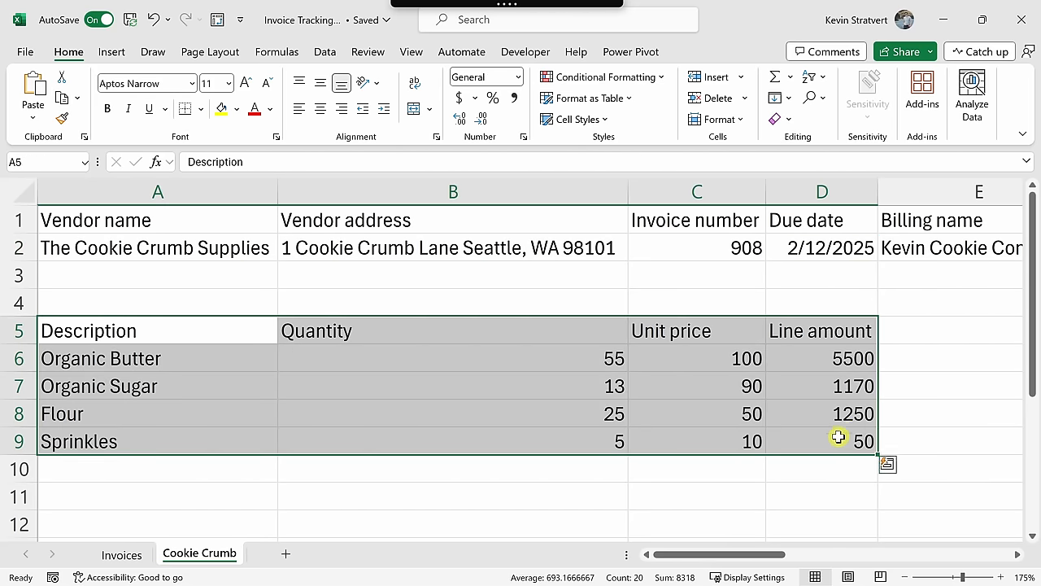
click(822, 441)
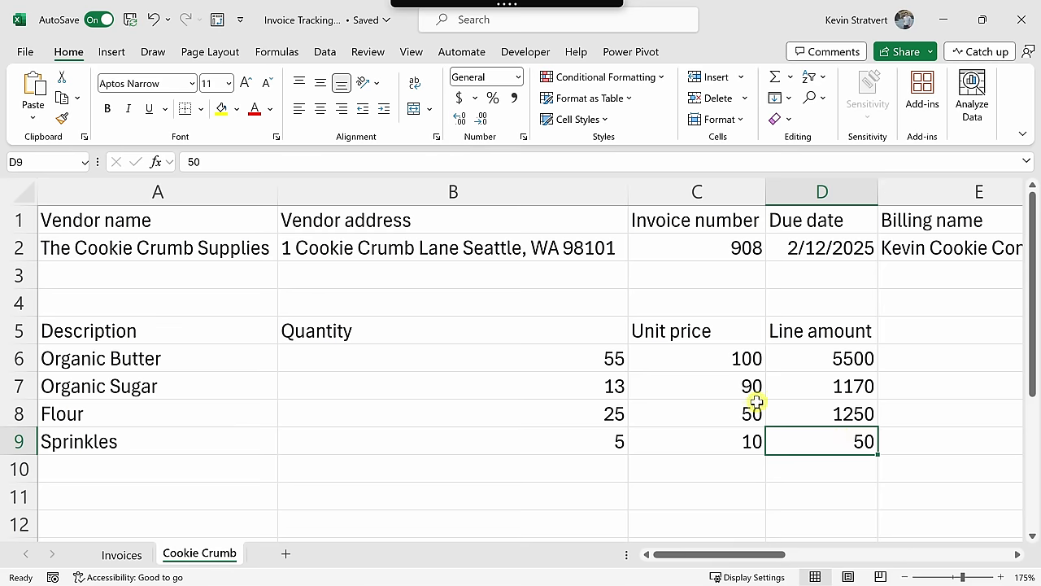
mouse_move(592, 253)
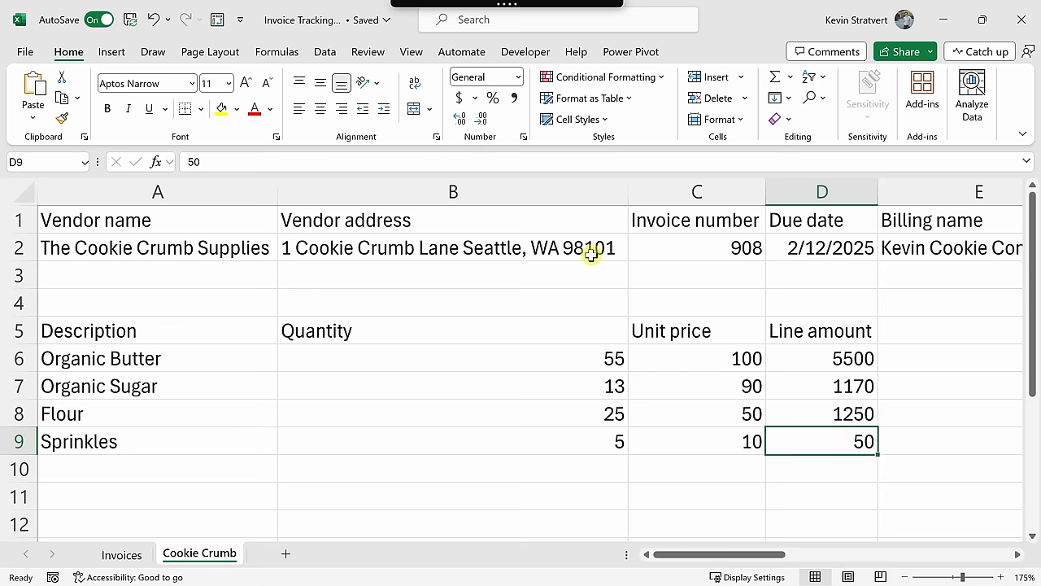
click(452, 247)
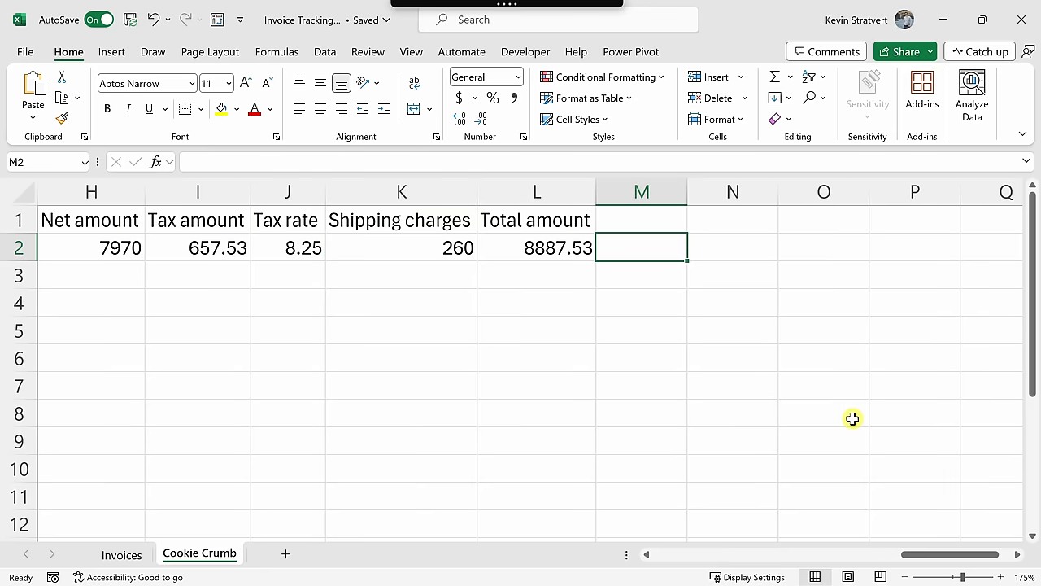
click(537, 247)
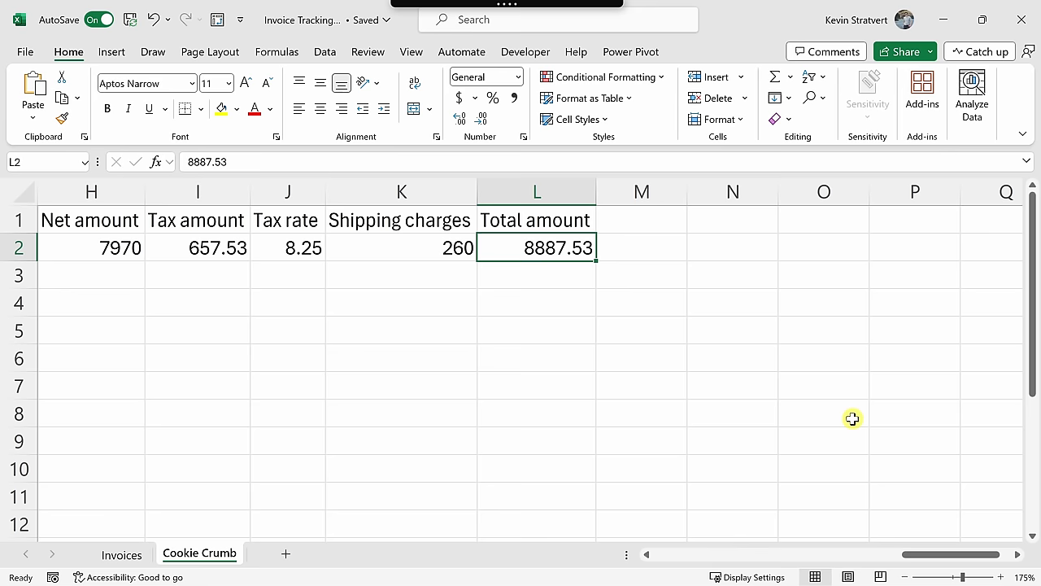
scroll(left, 3)
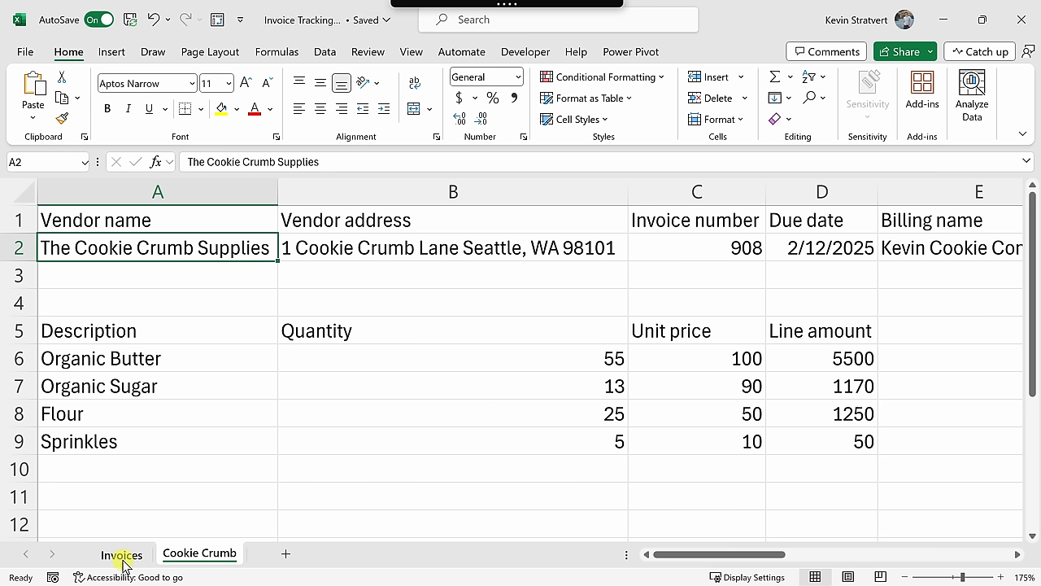
Step: Paste The Cookie Crumb Supplies invoice 908 into the empty bottom row of the Invoices table
click(120, 553)
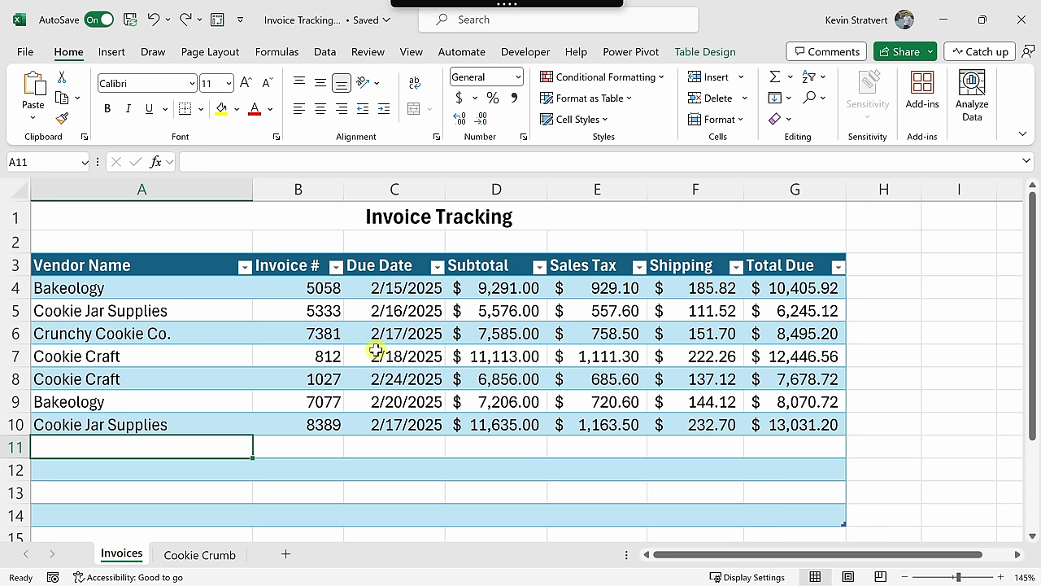
mouse_move(556, 343)
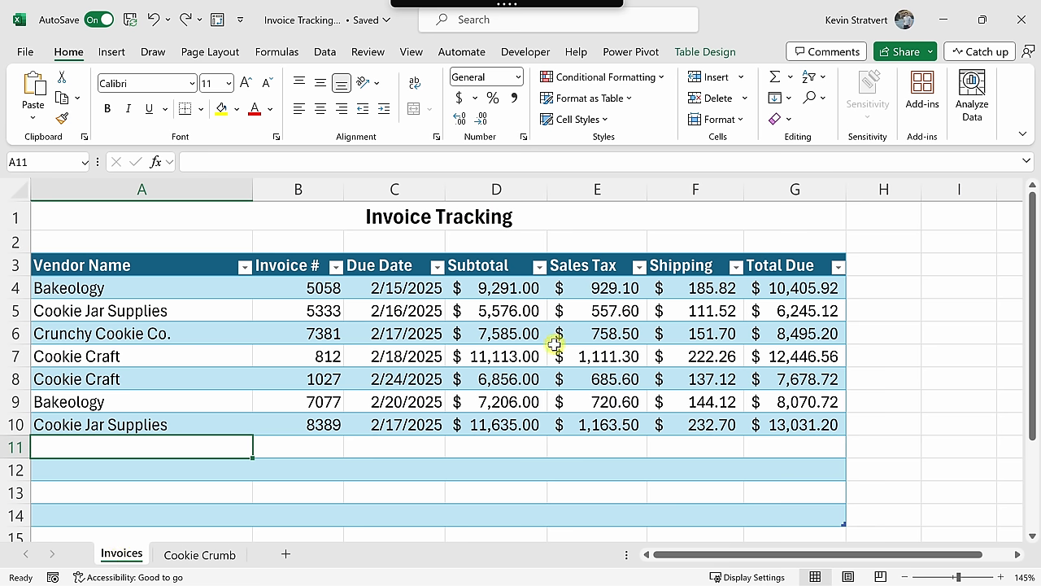
mouse_move(189, 267)
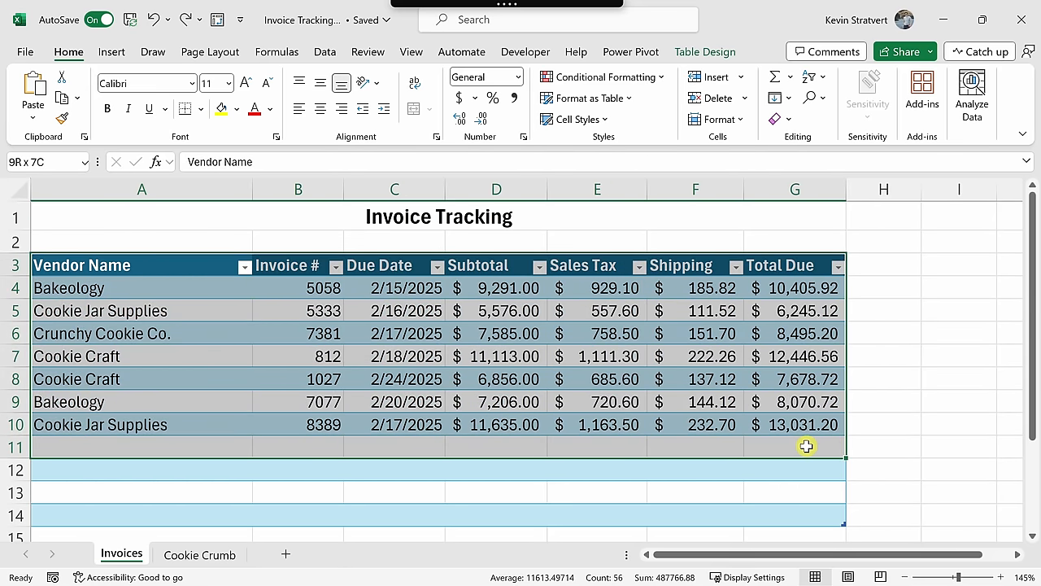
click(695, 423)
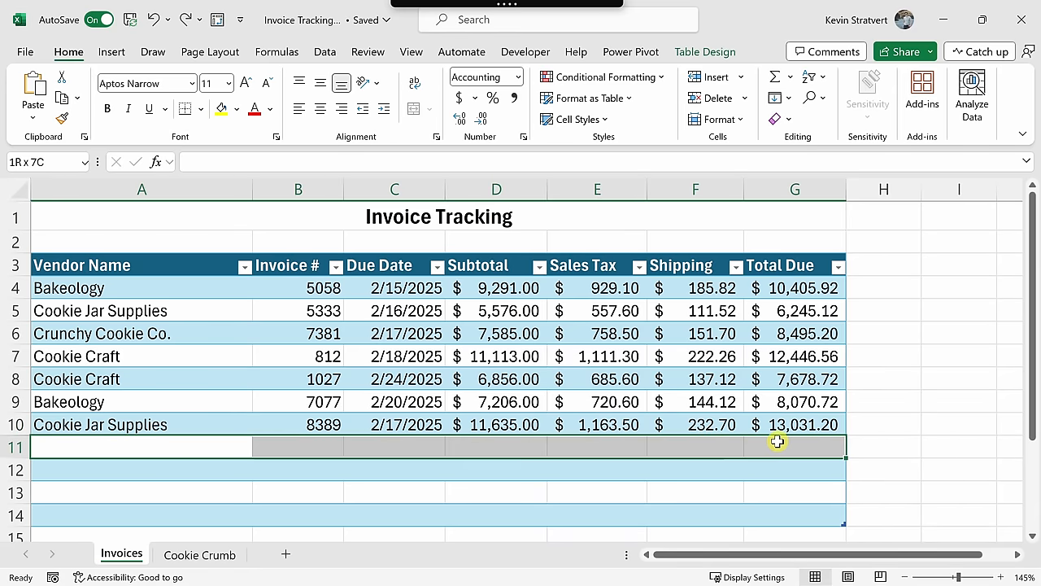
click(141, 446)
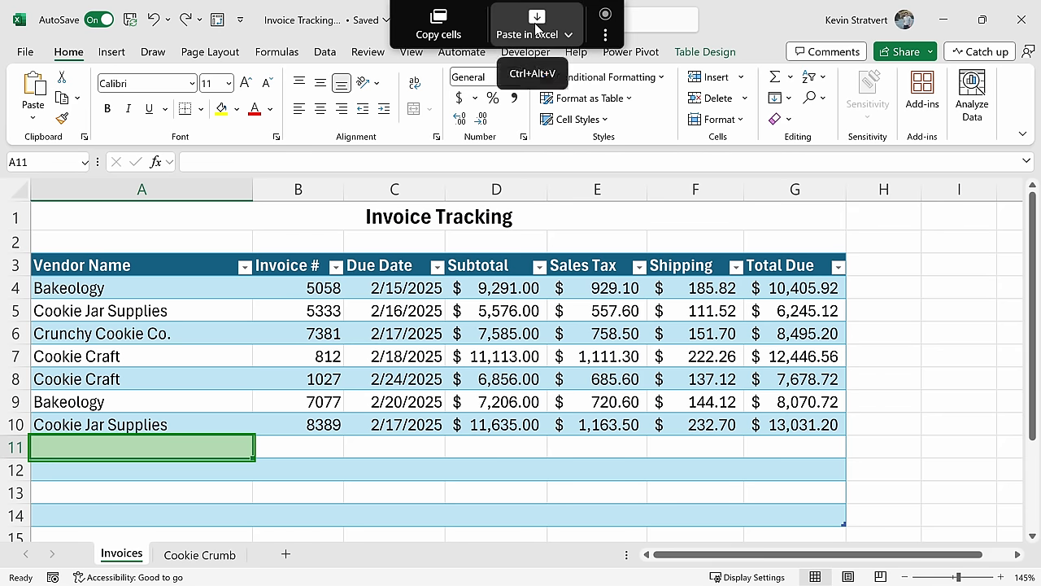
click(527, 16)
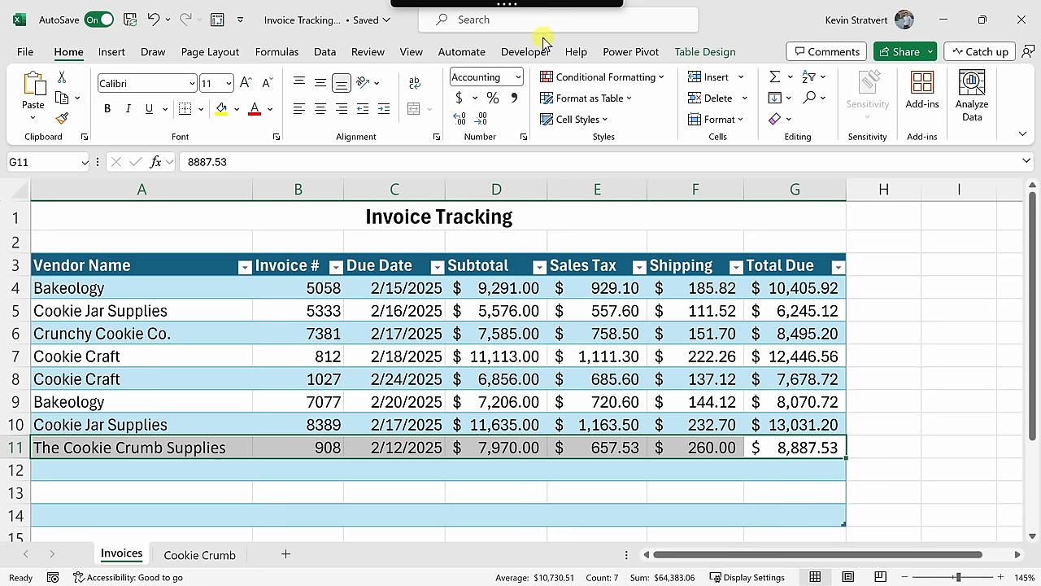
mouse_move(607, 462)
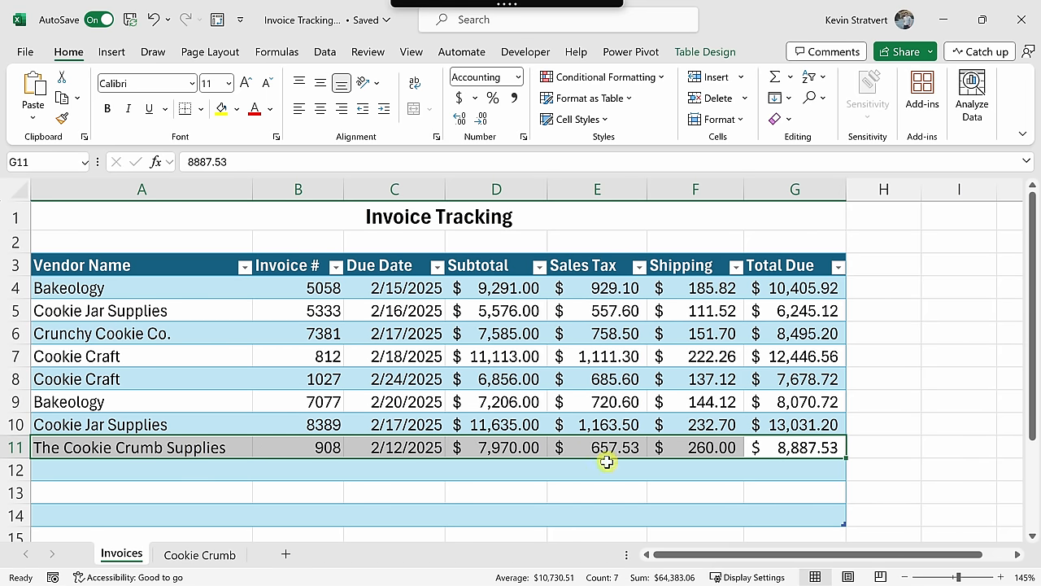
mouse_move(312, 446)
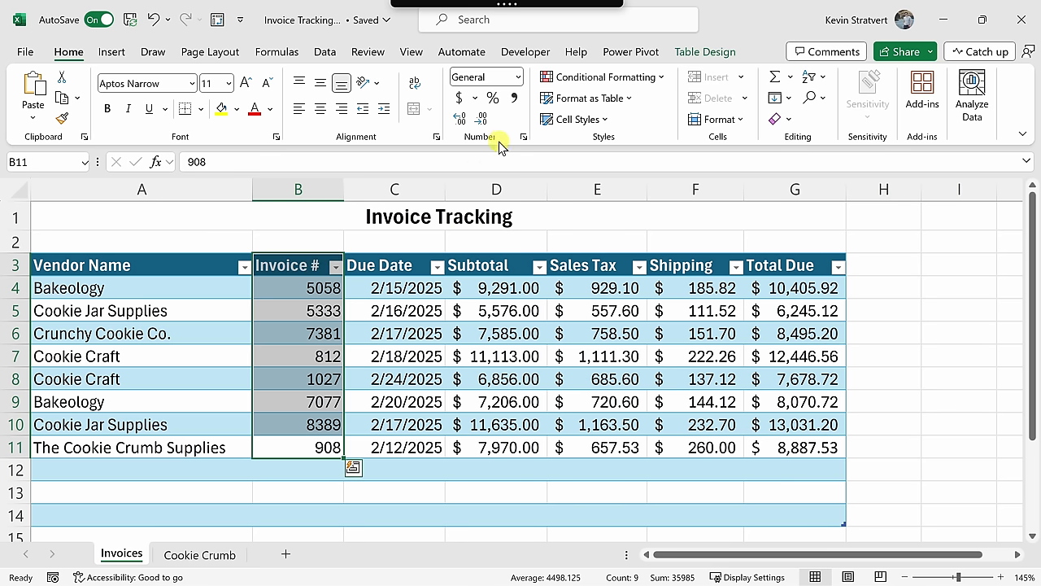
mouse_move(578, 228)
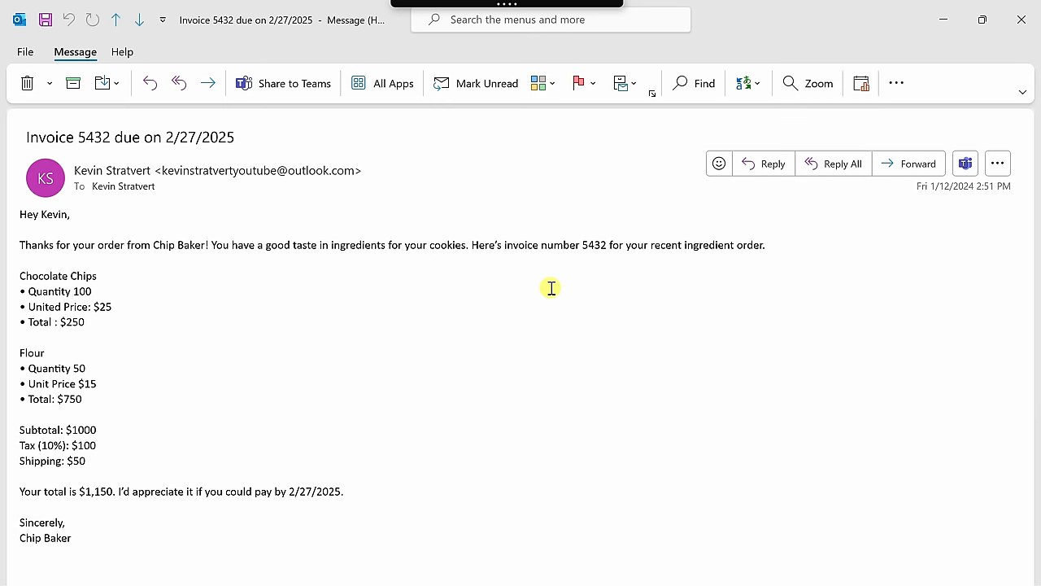
mouse_move(175, 237)
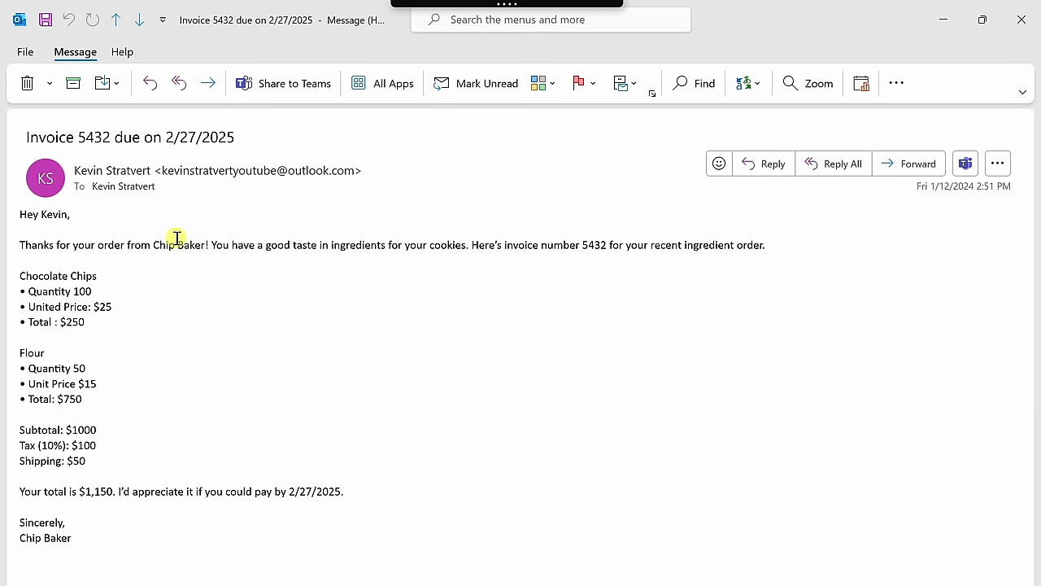
Step: Copy the whole invoice 5432 email's contents with Copy window
drag(175, 238, 135, 524)
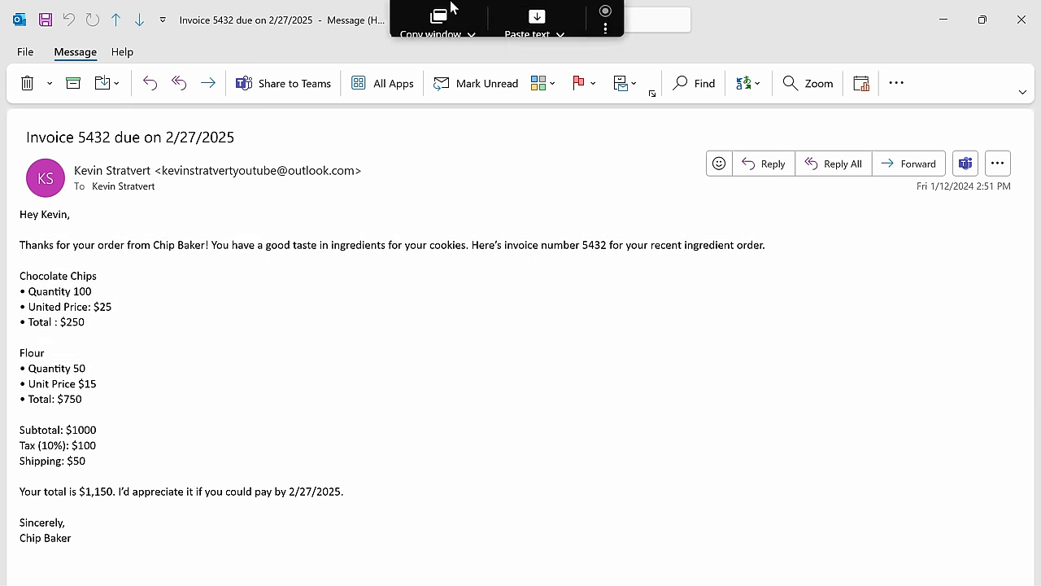
mouse_move(438, 24)
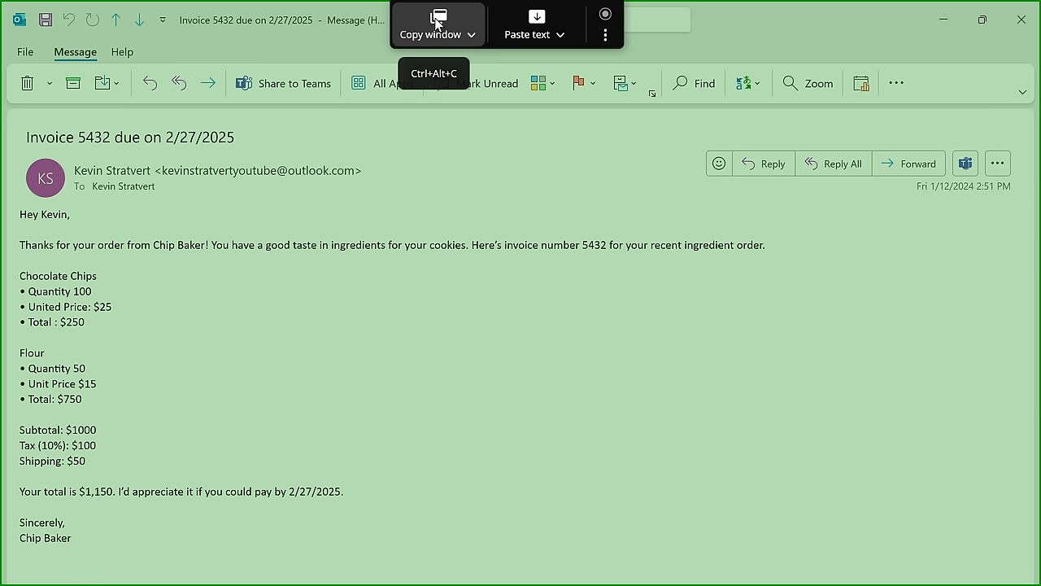
click(431, 34)
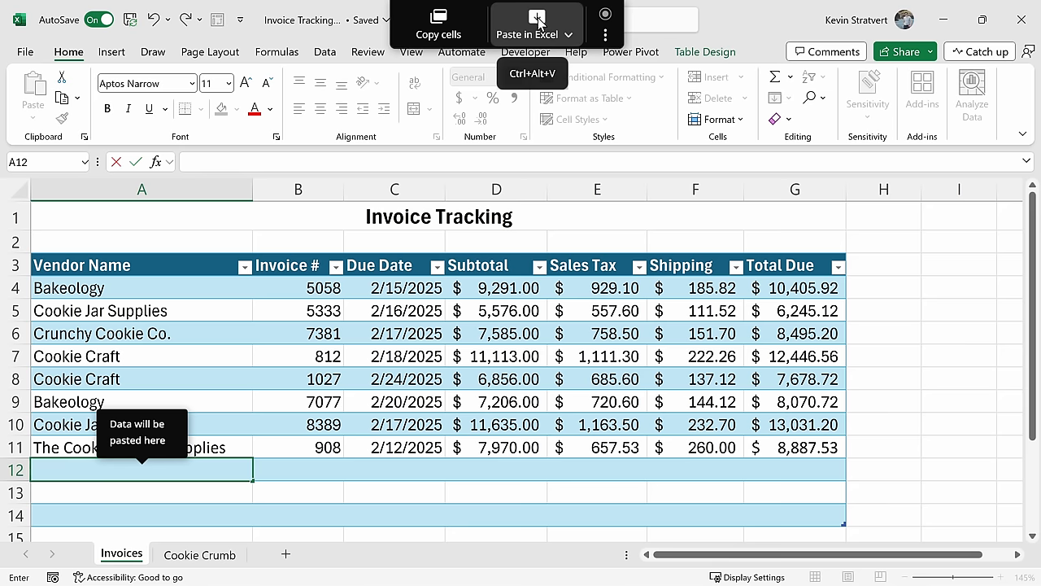
click(527, 23)
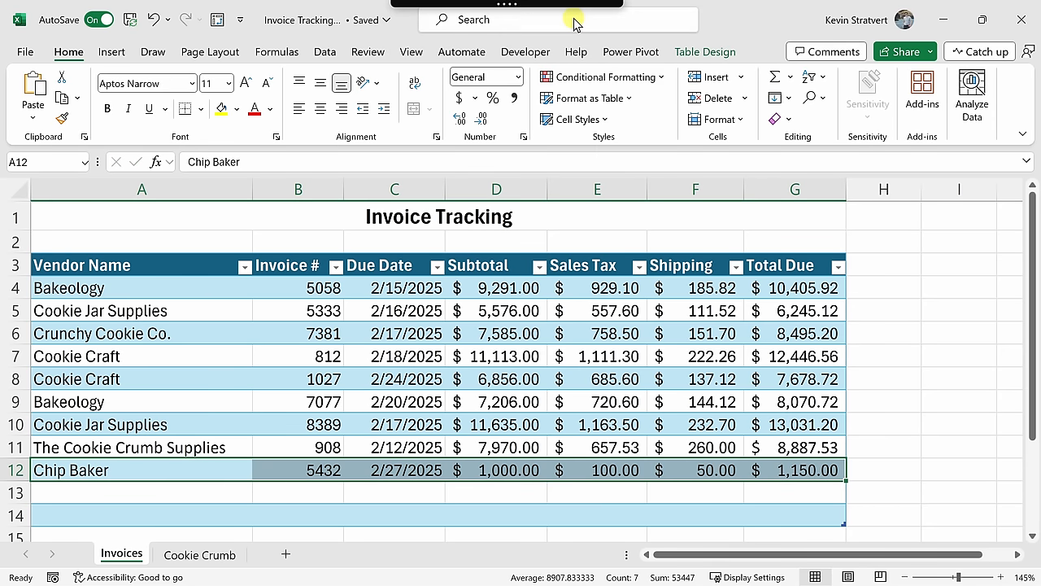
mouse_move(436, 479)
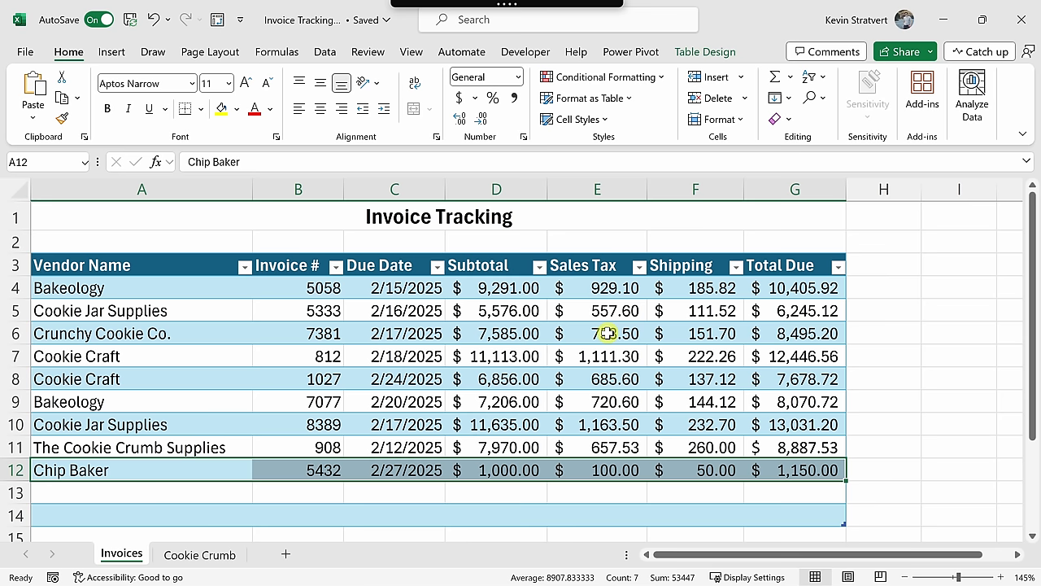
mouse_move(605, 332)
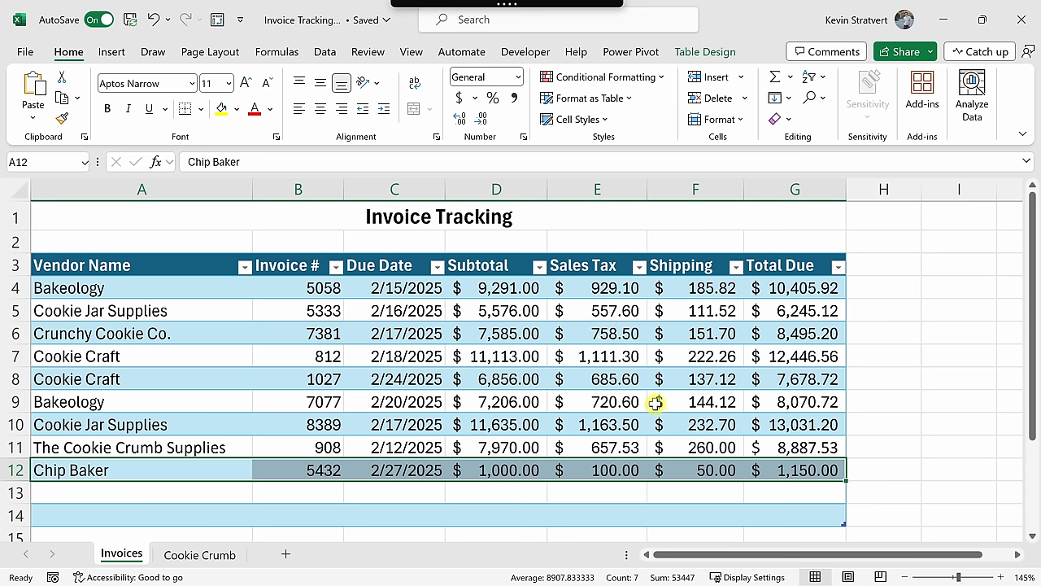
mouse_move(654, 406)
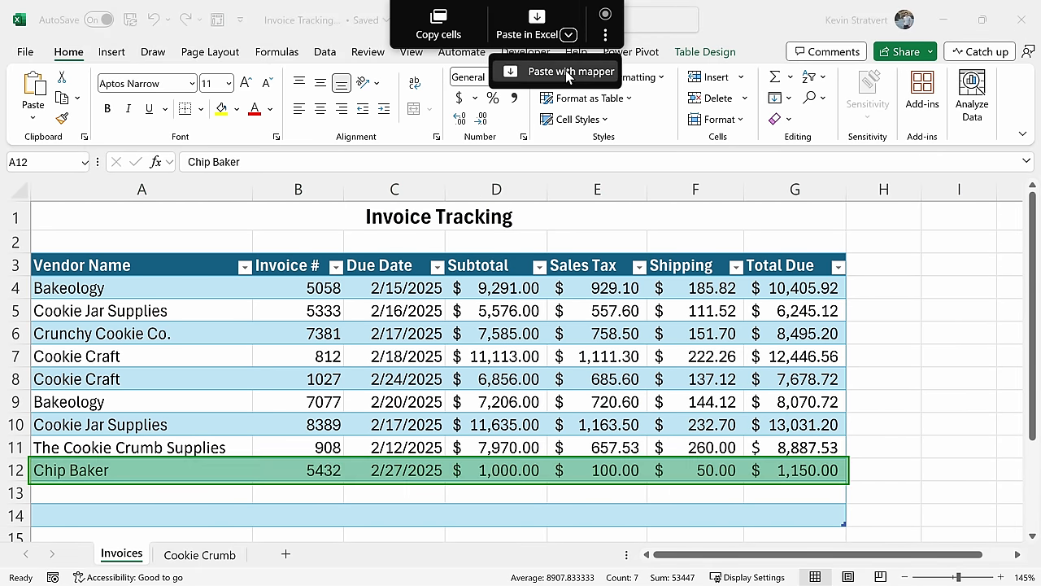
Step: Preview with the paste mapper how the copied row's fields will be pasted
click(565, 72)
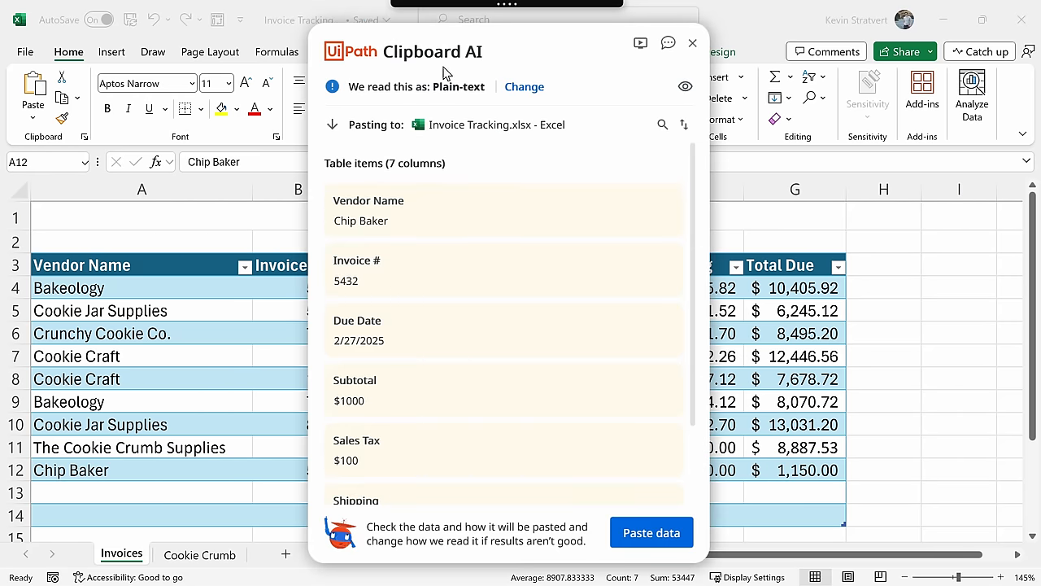
scroll(down, 3)
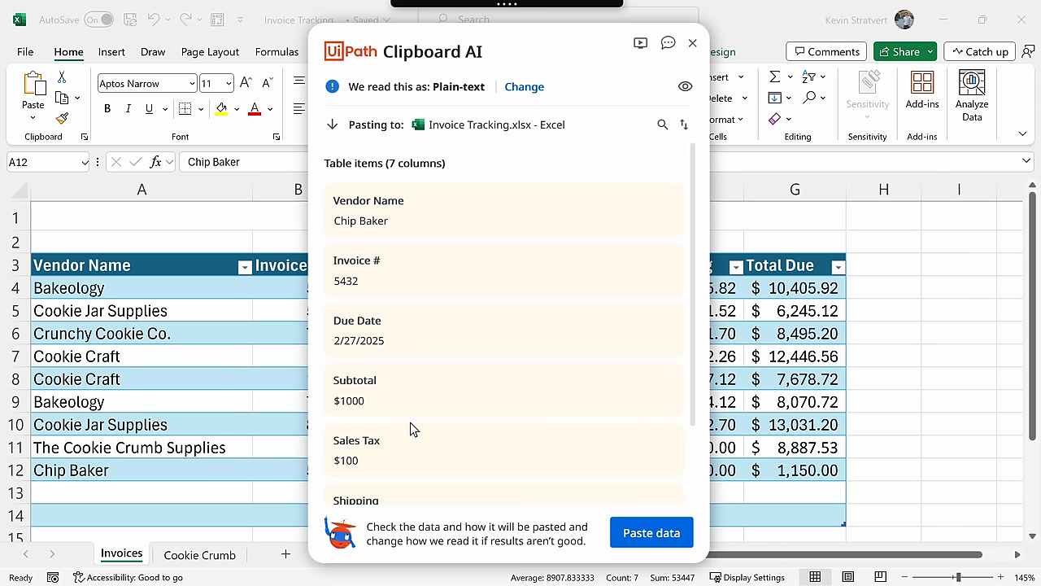
scroll(down, 3)
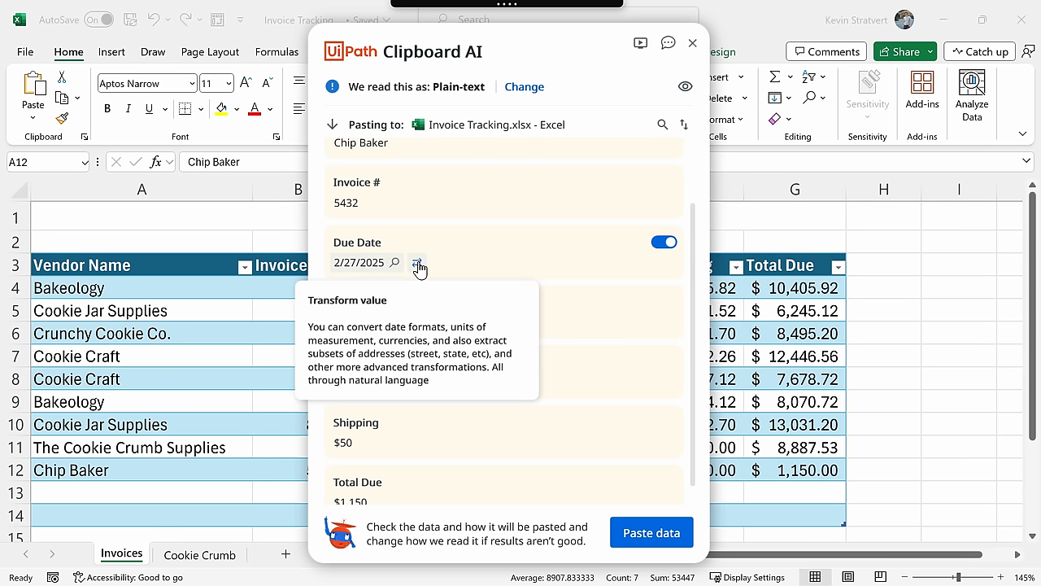
Step: Try a year-only transformation on Due Date, then remove it to restore 2/27/2025
click(419, 266)
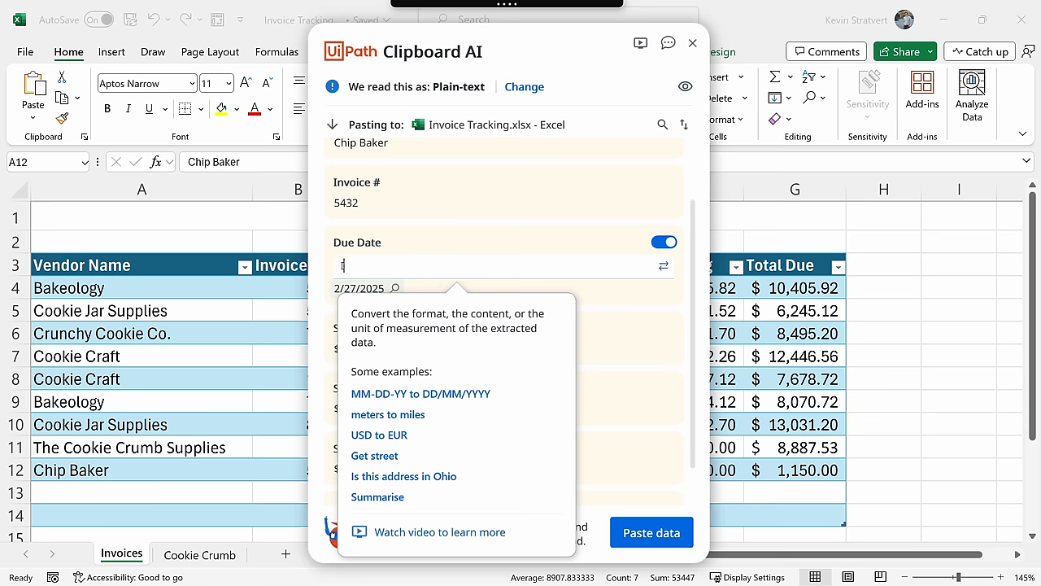
text(I want to only see the year)
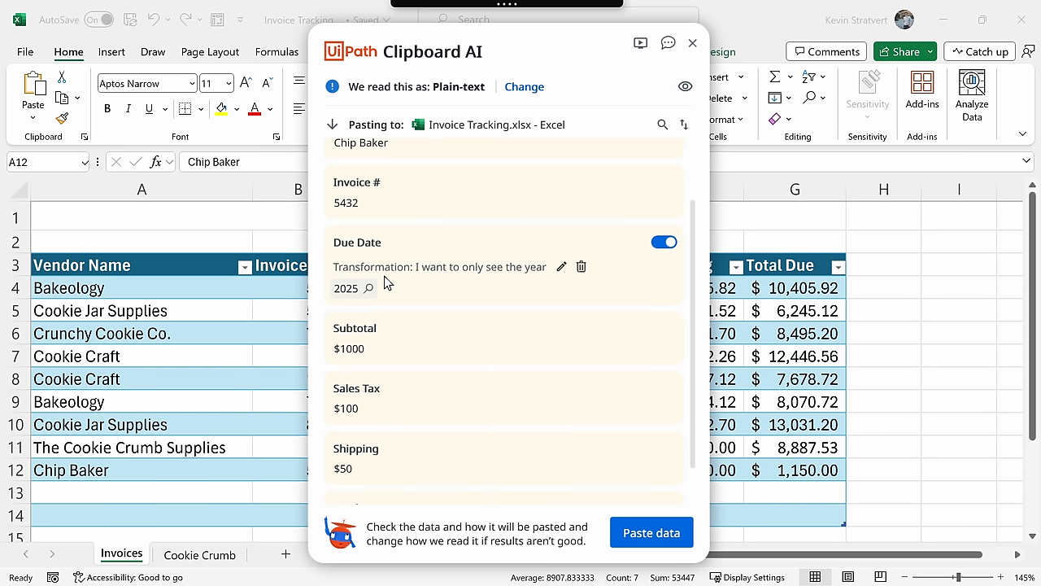
mouse_move(353, 289)
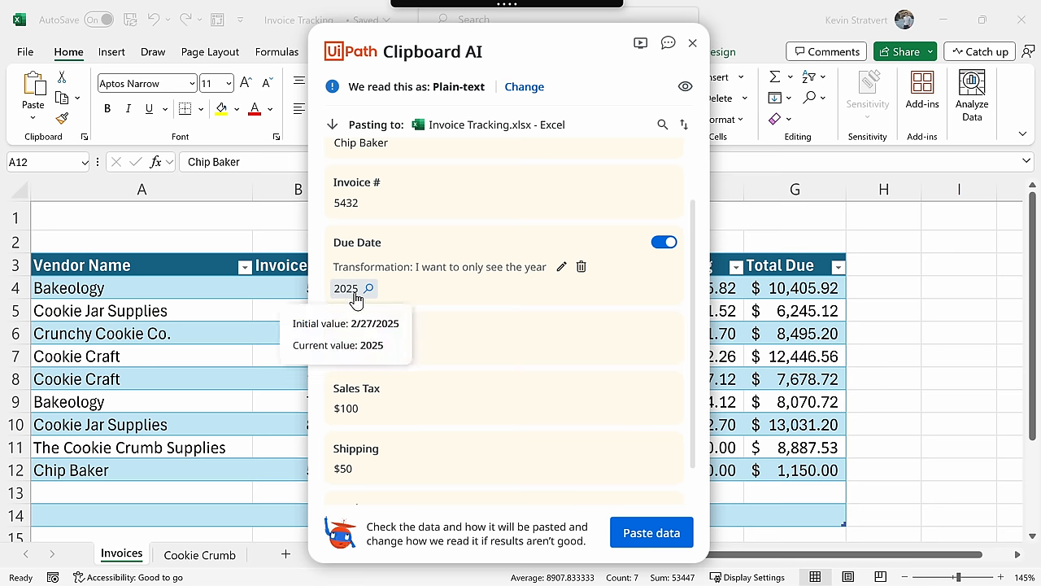
mouse_move(416, 271)
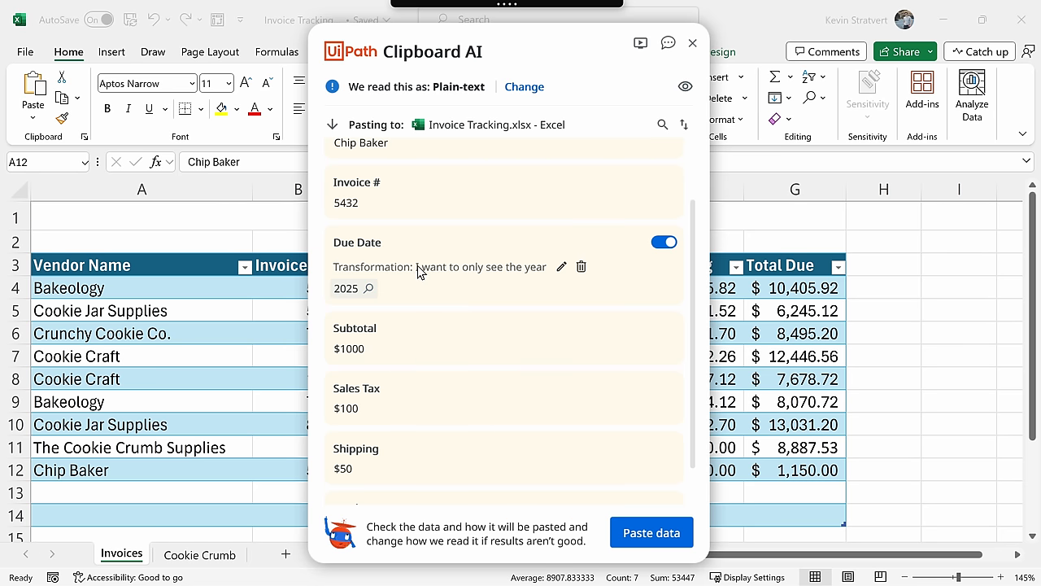
mouse_move(545, 277)
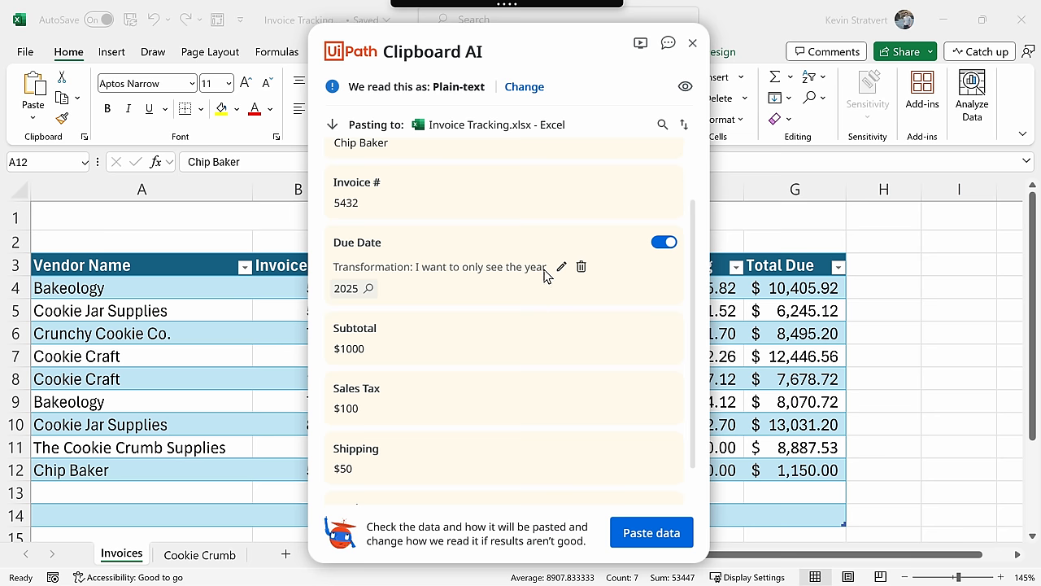
mouse_move(543, 278)
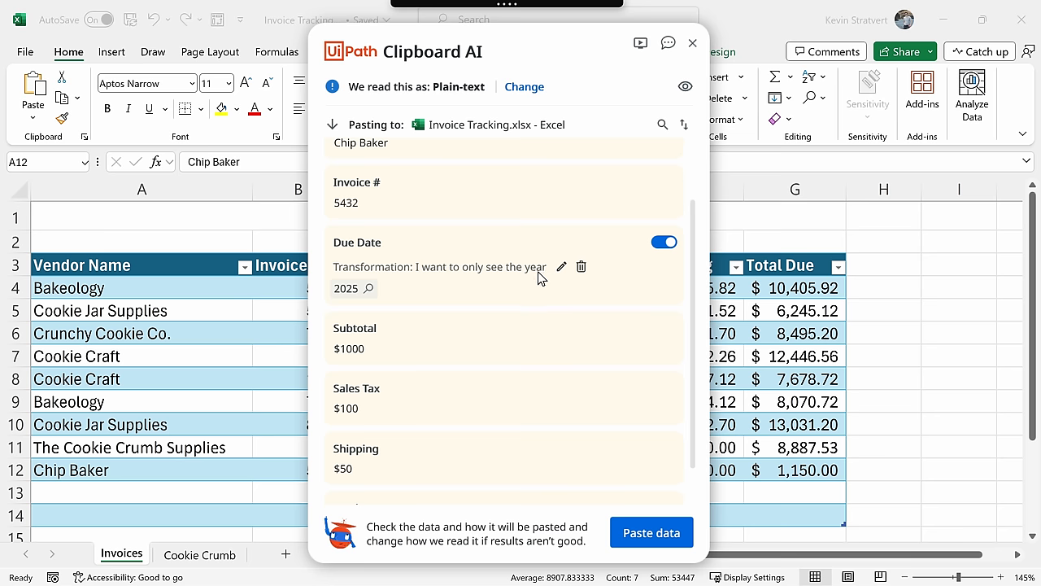
mouse_move(583, 266)
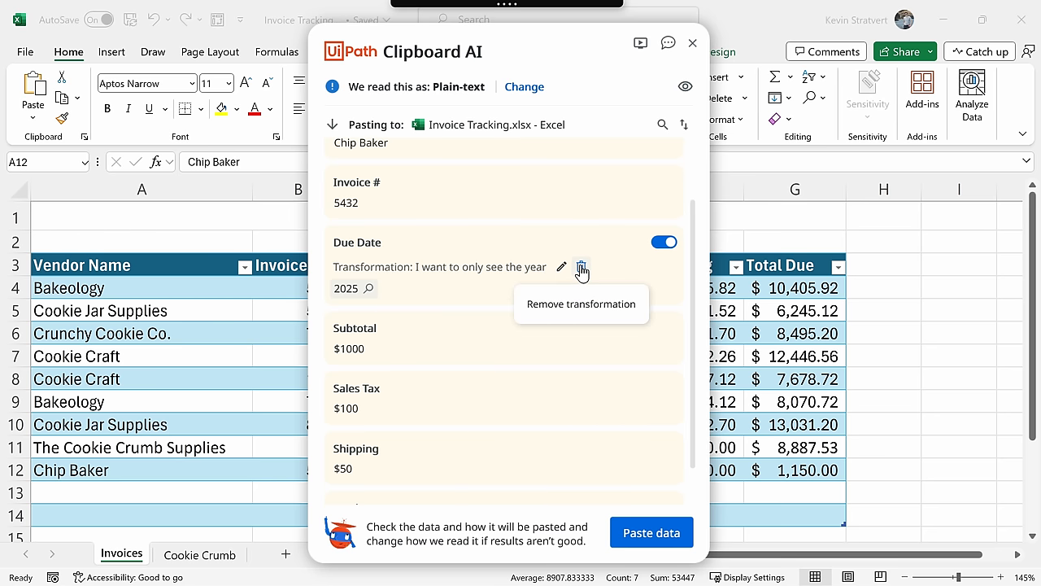
click(582, 267)
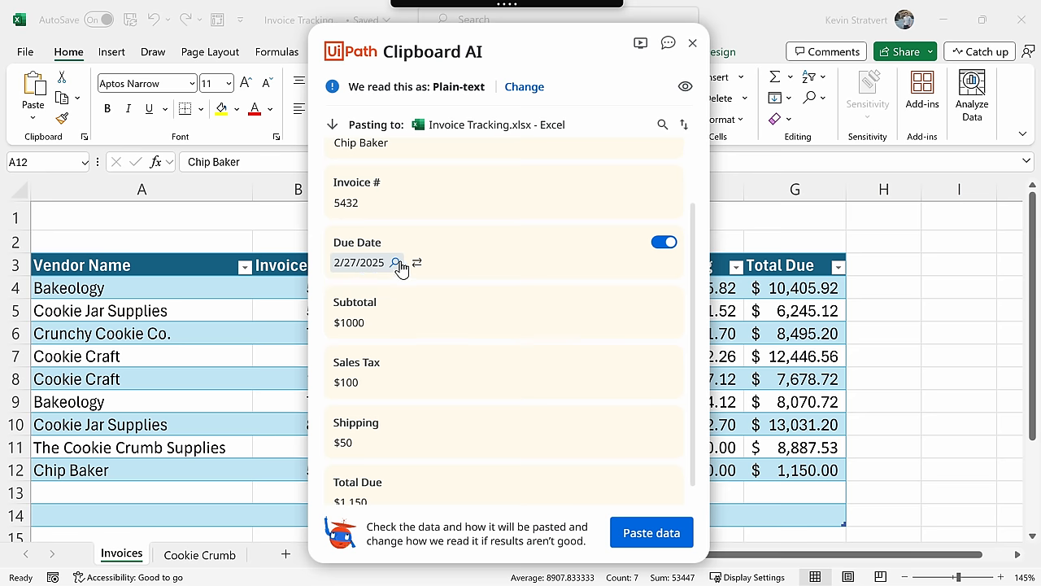
click(664, 241)
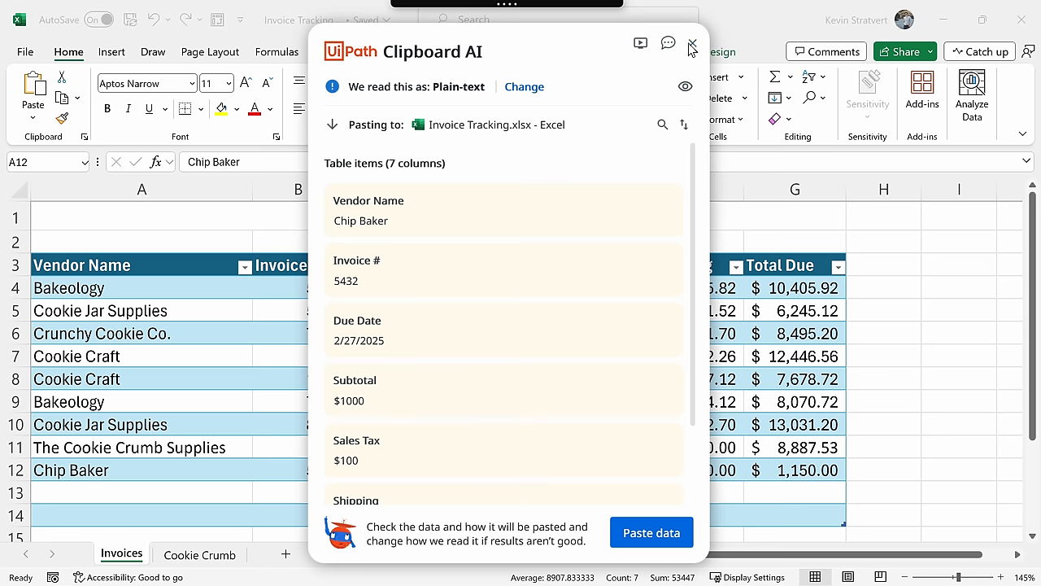
Step: Close the paste preview without pasting, returning to the Invoices table
click(689, 45)
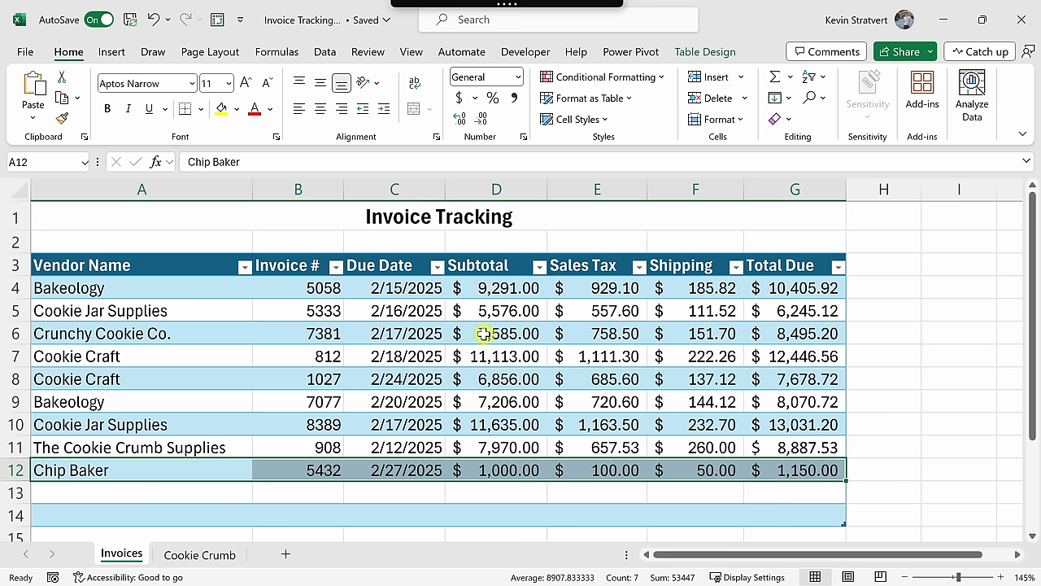
mouse_move(478, 329)
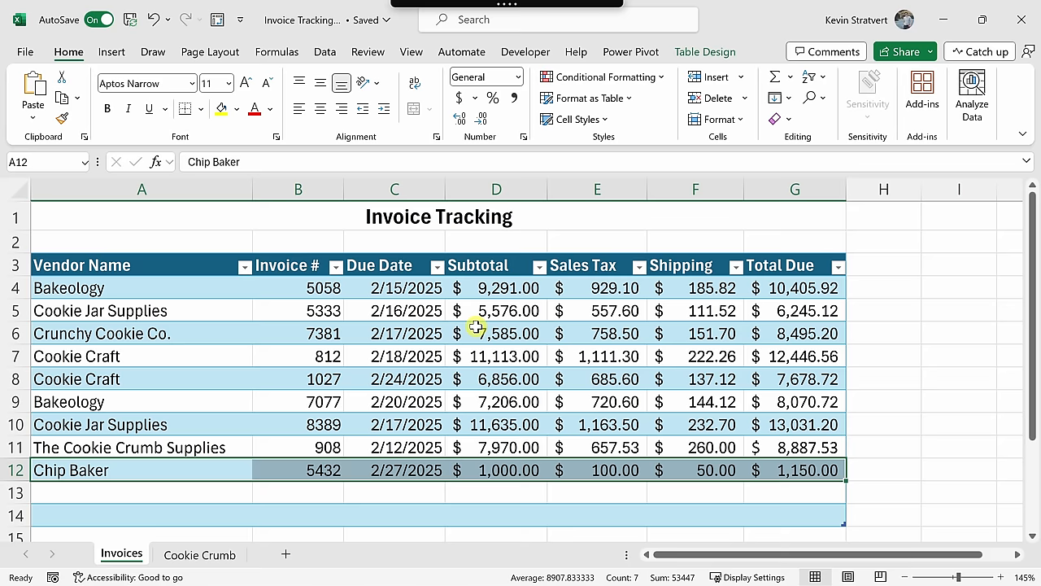
mouse_move(404, 306)
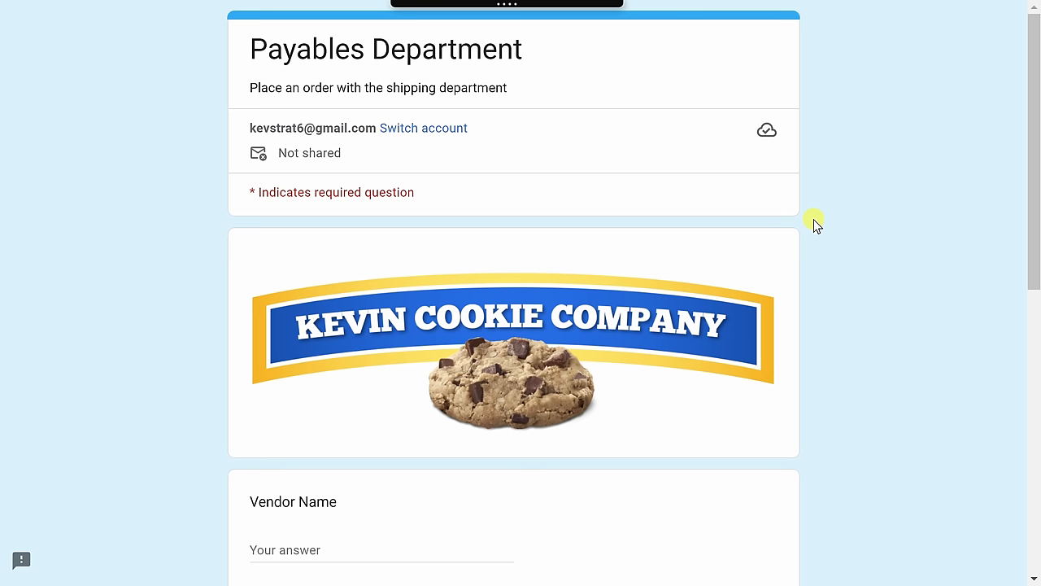
scroll(down, 3)
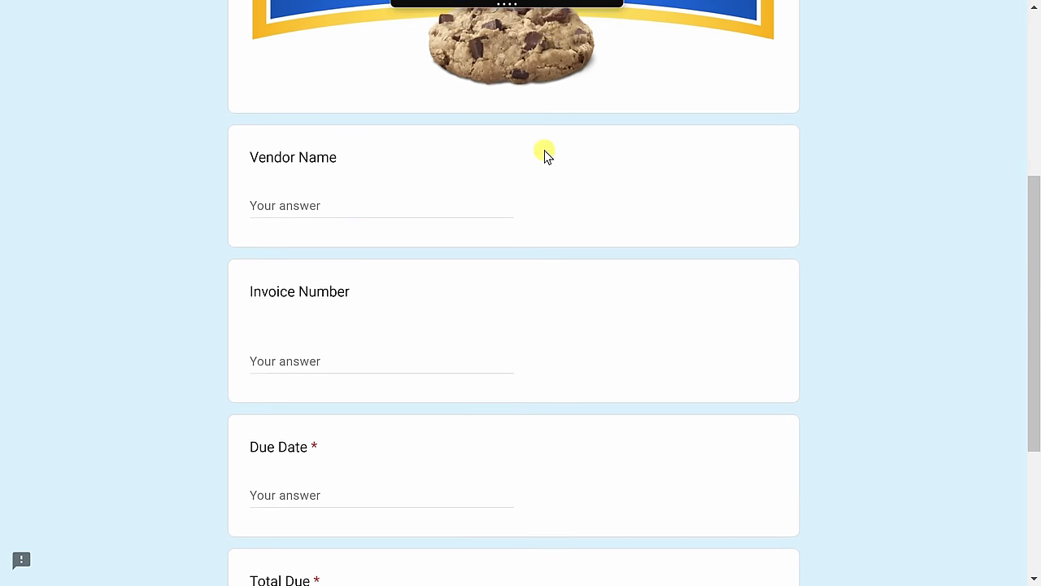
scroll(down, 3)
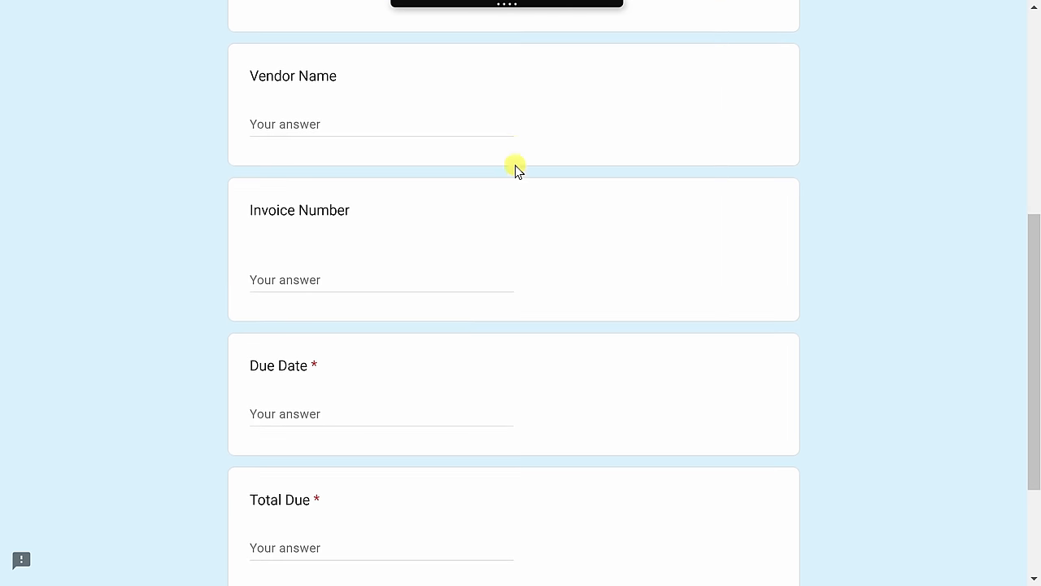
scroll(down, 3)
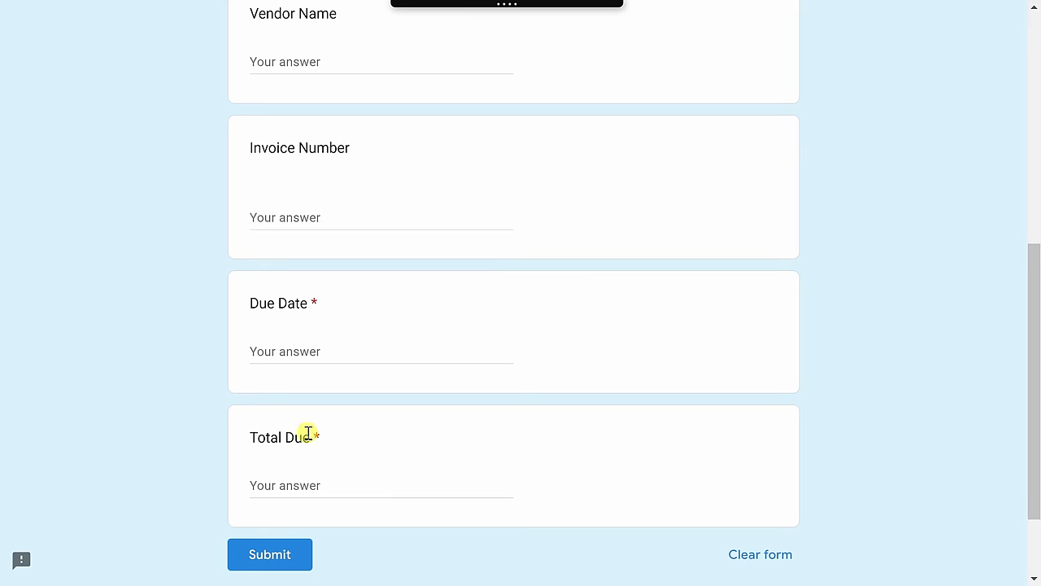
mouse_move(390, 472)
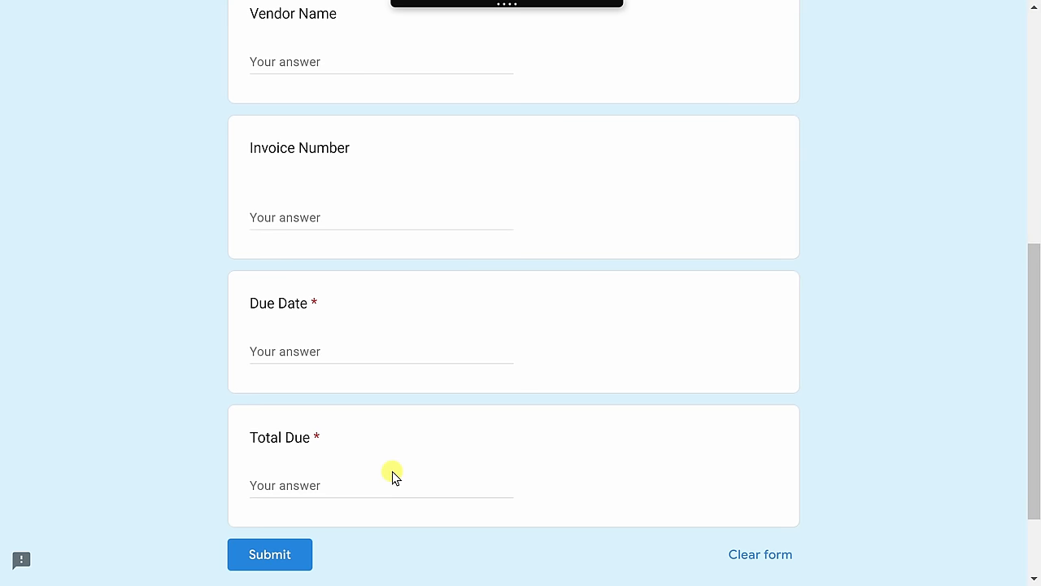
mouse_move(387, 471)
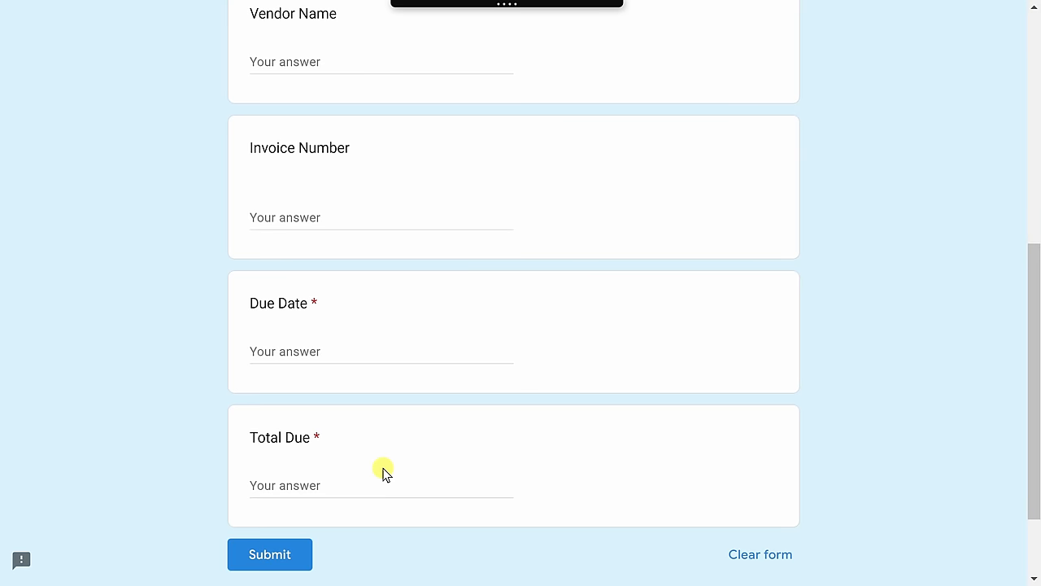
mouse_move(413, 270)
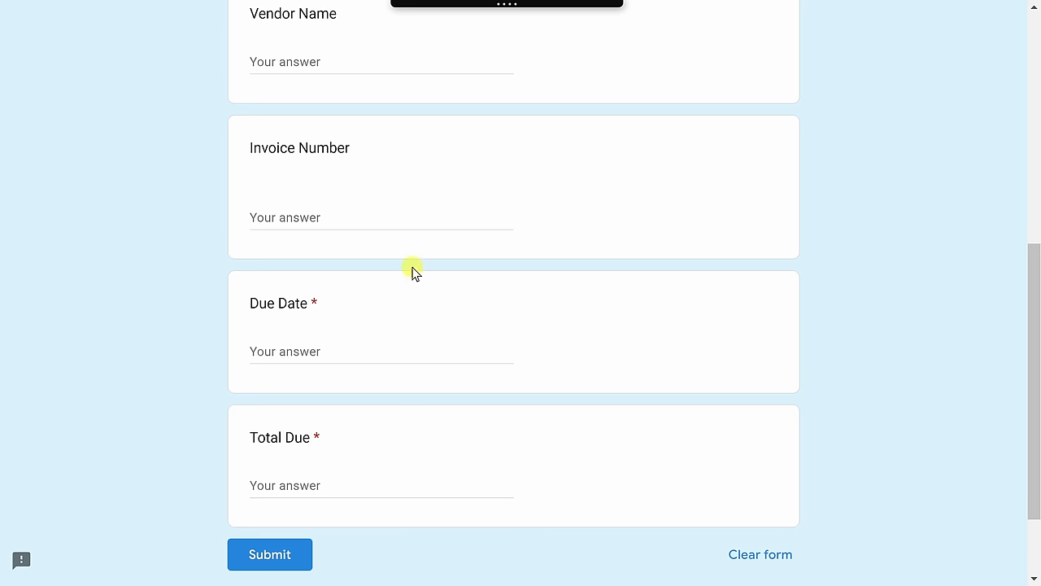
mouse_move(393, 319)
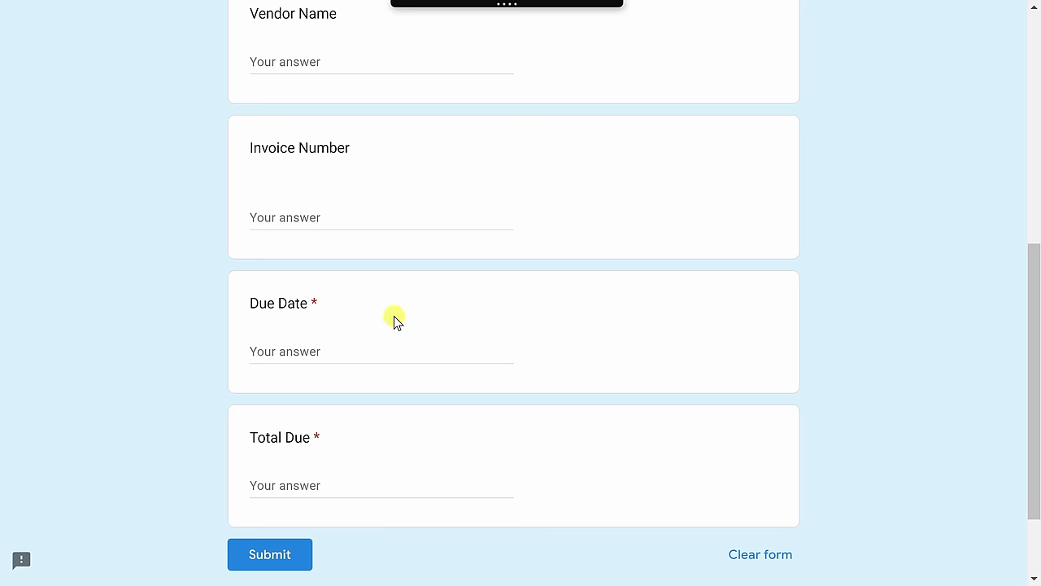
mouse_move(501, 7)
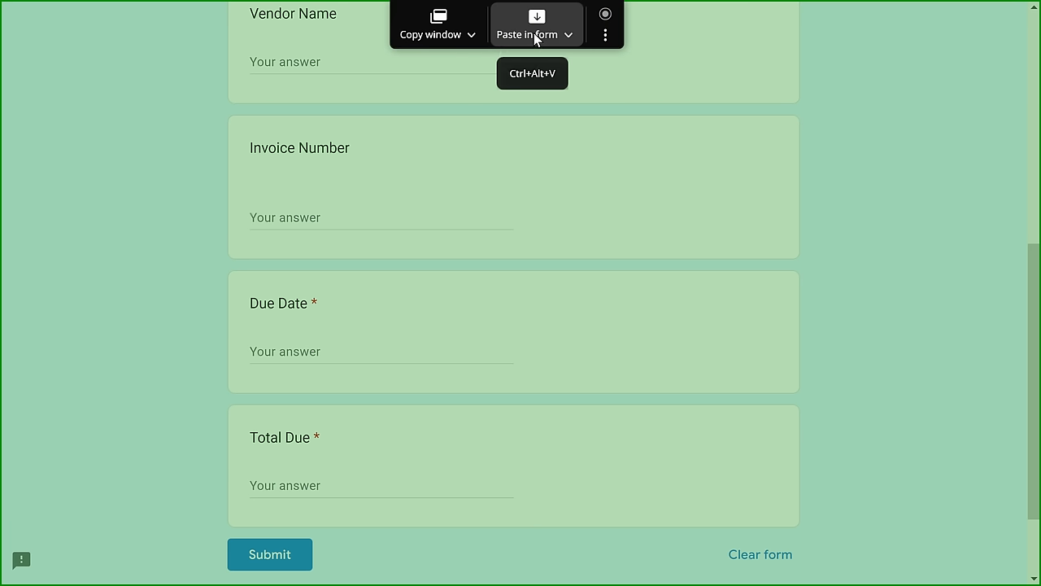
Step: Paste the Bakeology invoice 5058 row into the payables form and submit it
click(528, 34)
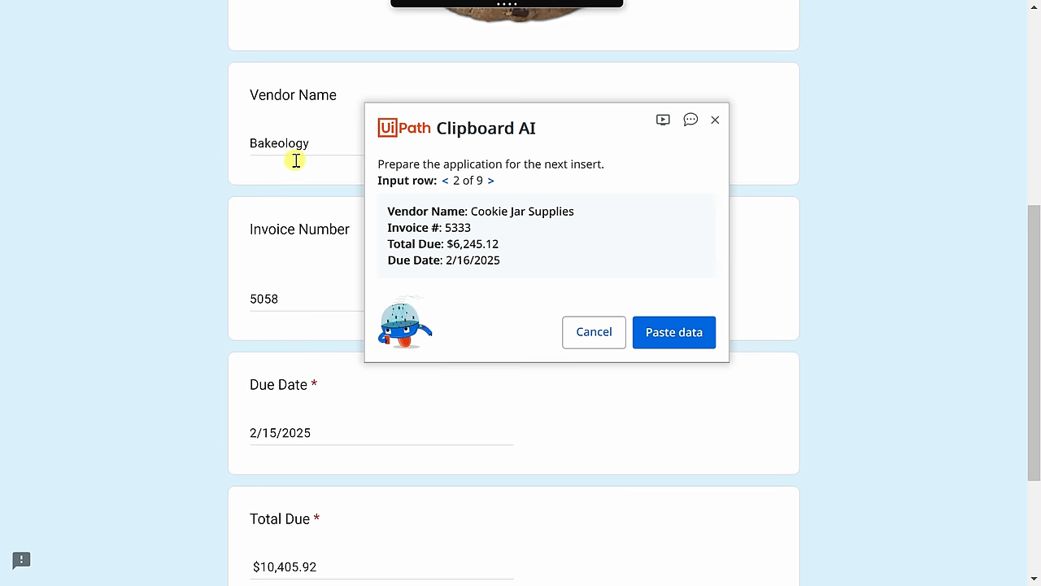
mouse_move(293, 124)
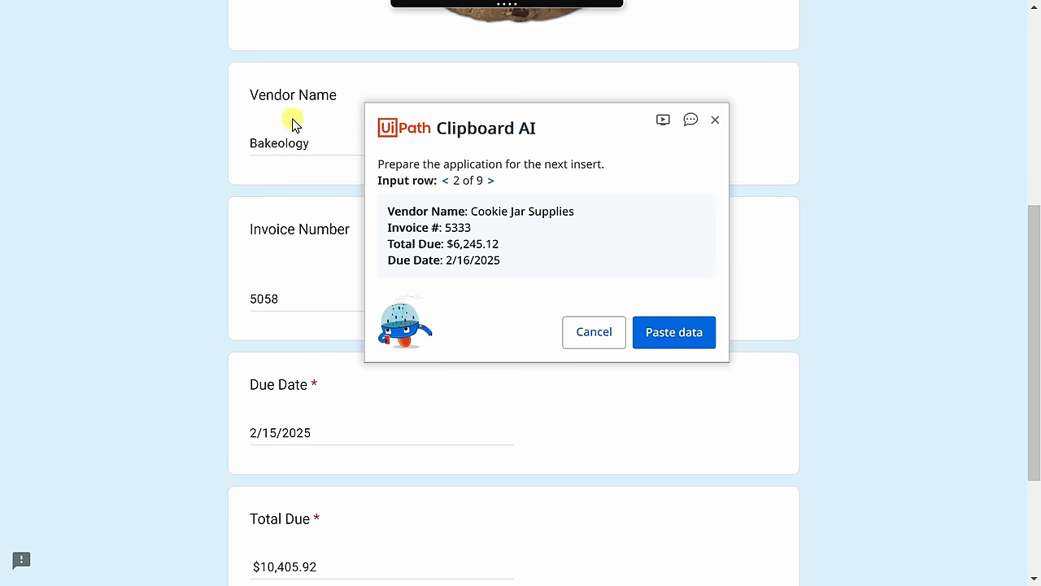
mouse_move(295, 123)
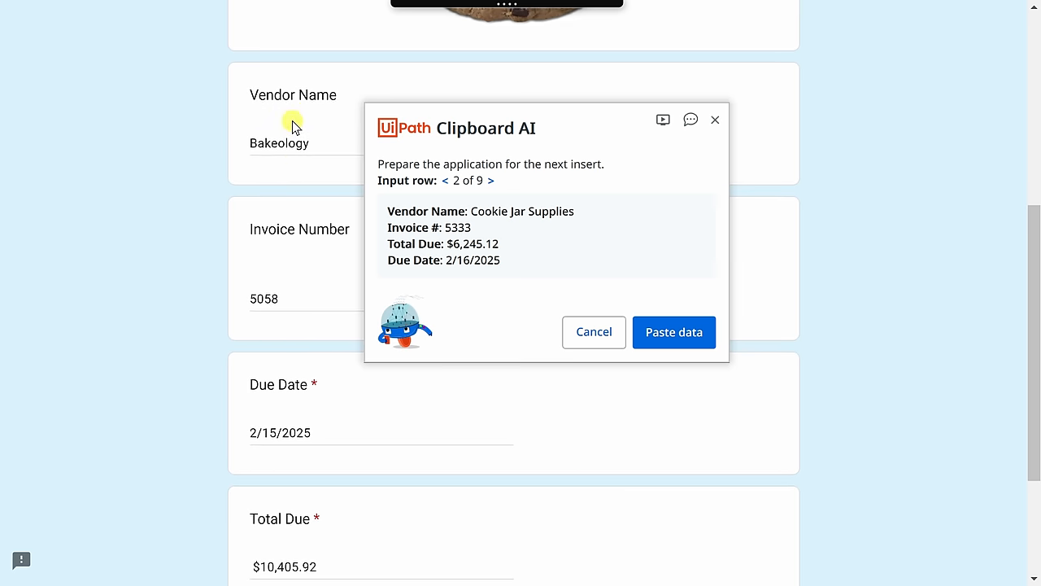
scroll(down, 3)
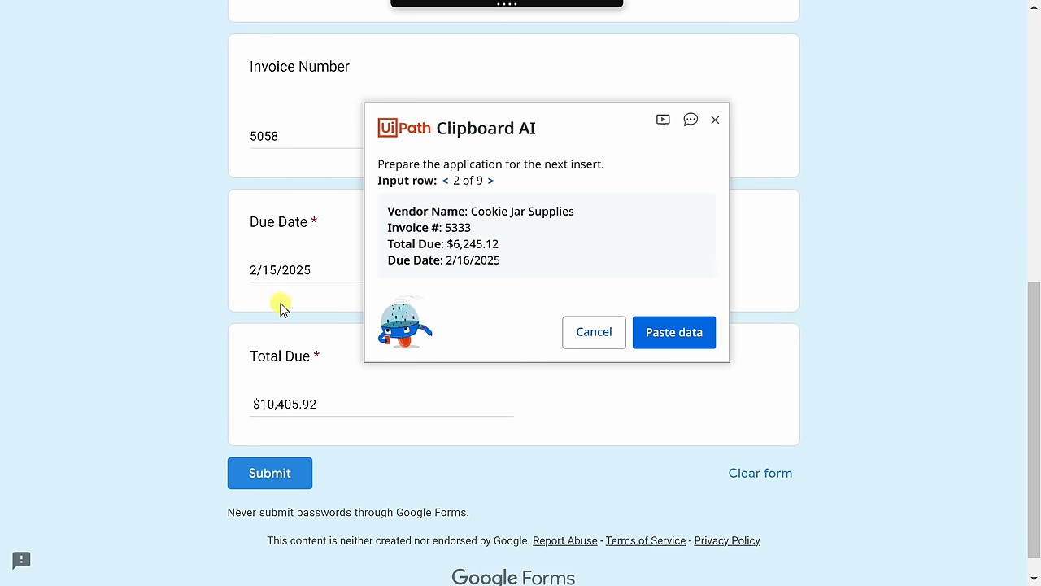
click(270, 472)
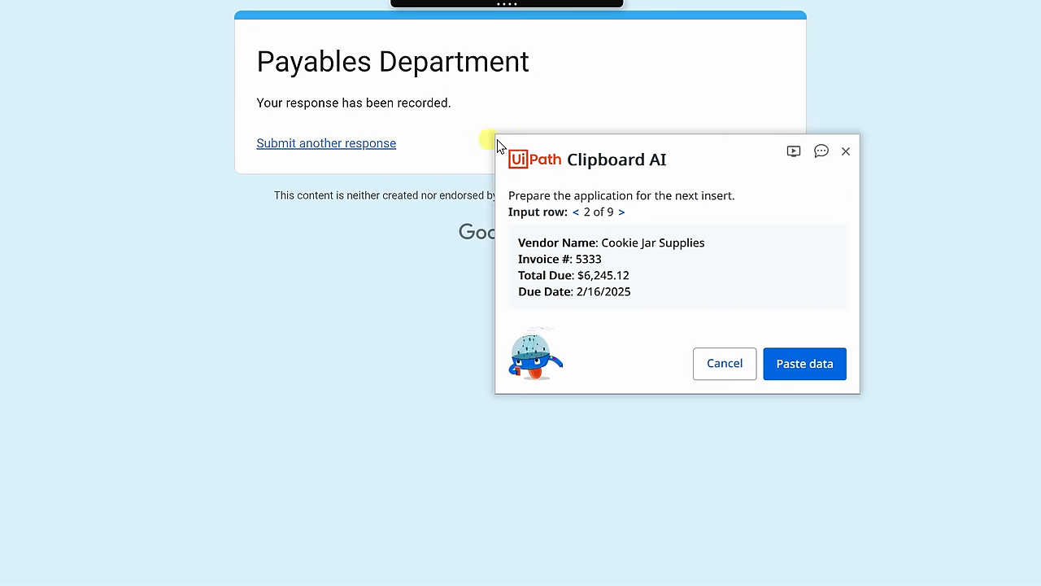
Step: Submit another response with the Cookie Jar Supplies invoice 5333 row, then browse the remaining rows
click(325, 143)
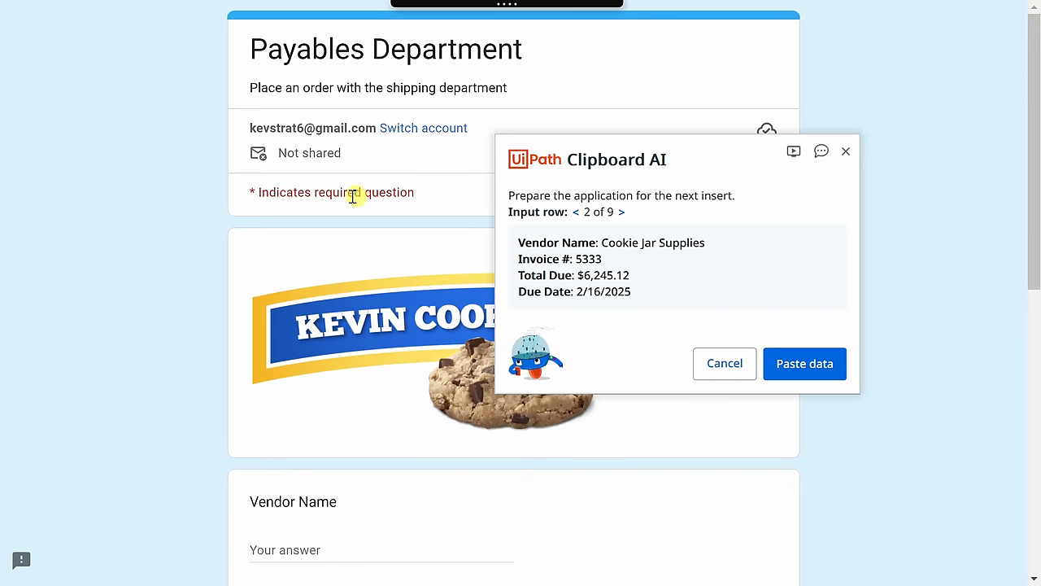
scroll(down, 3)
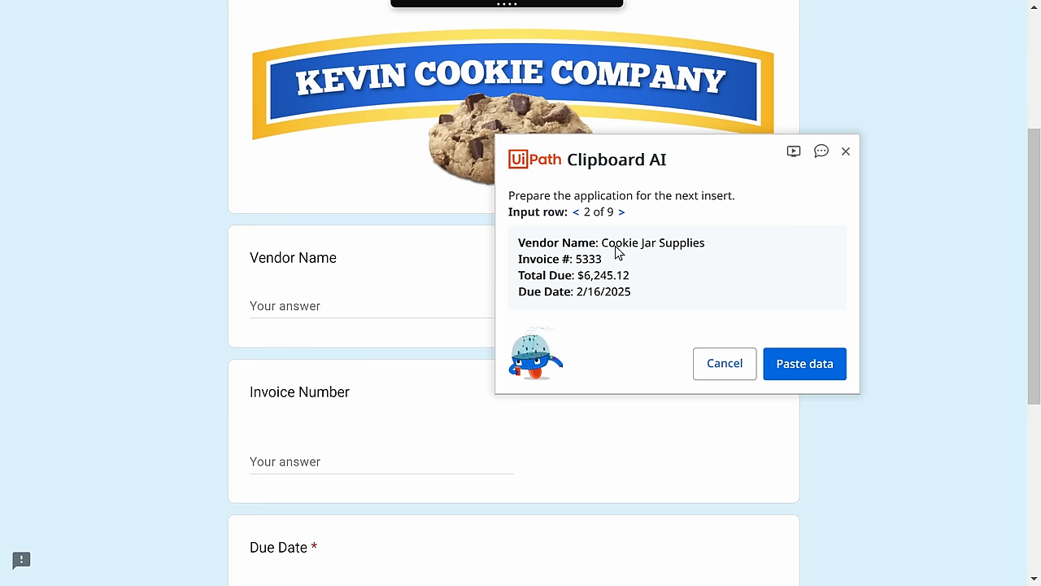
click(803, 363)
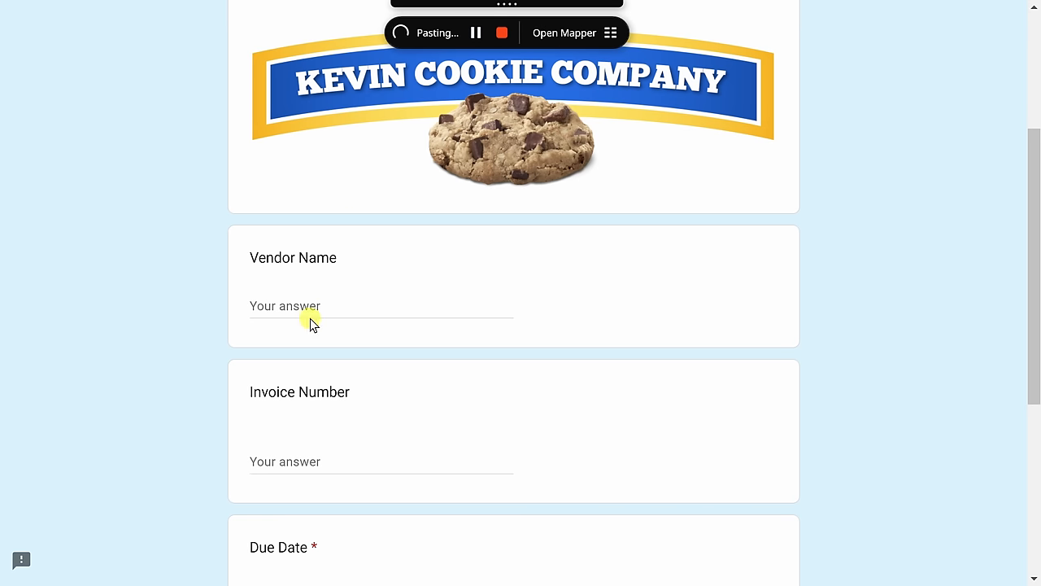
text(Cookie Jar Supplies)
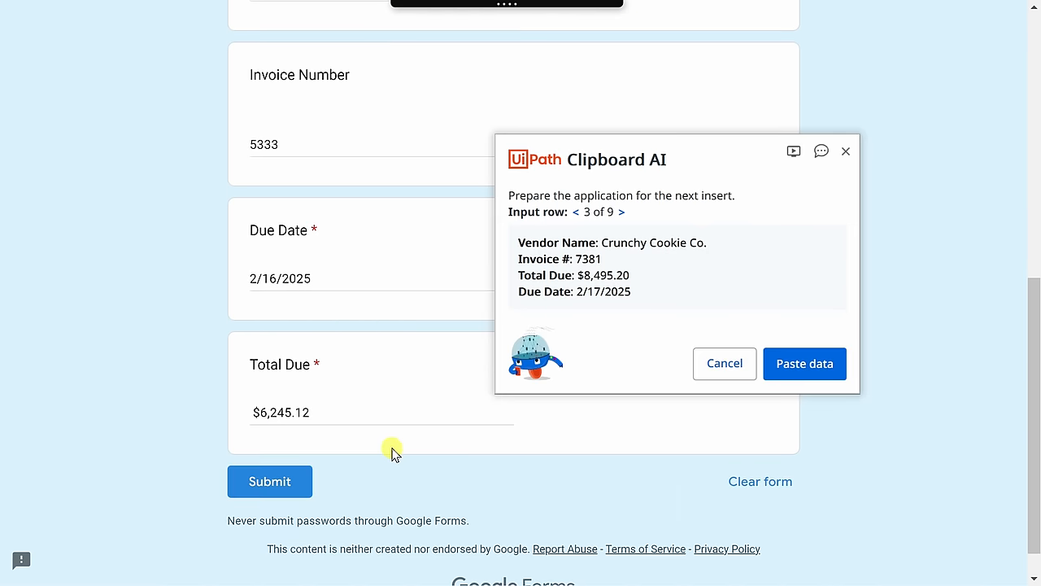
click(270, 481)
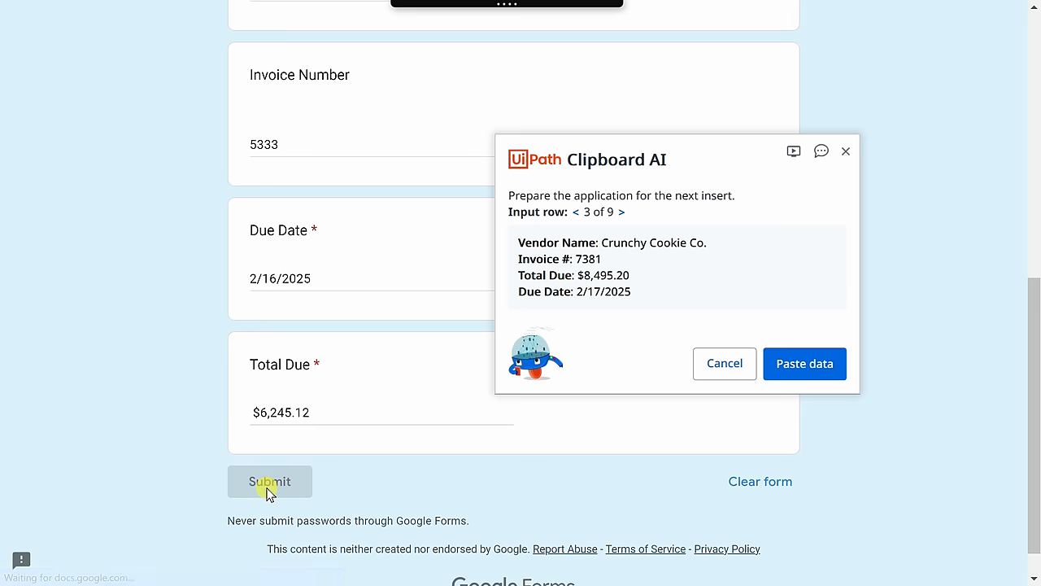
click(270, 481)
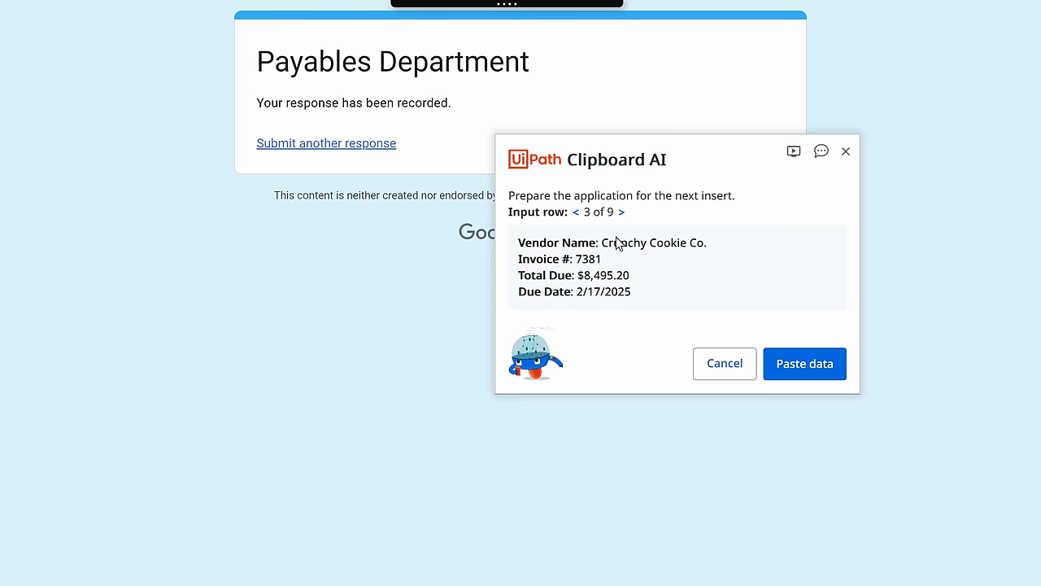
click(621, 212)
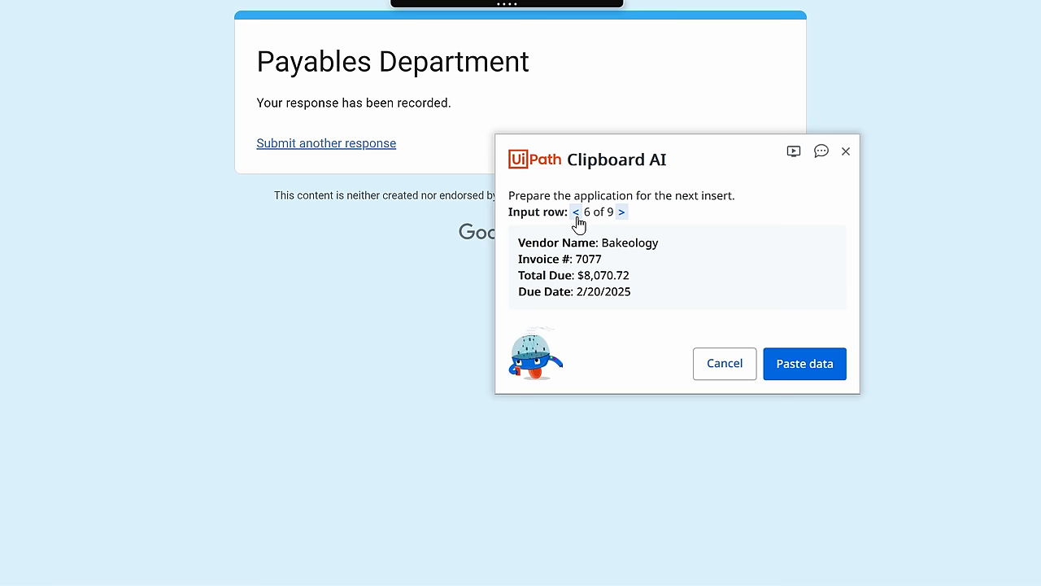
mouse_move(577, 226)
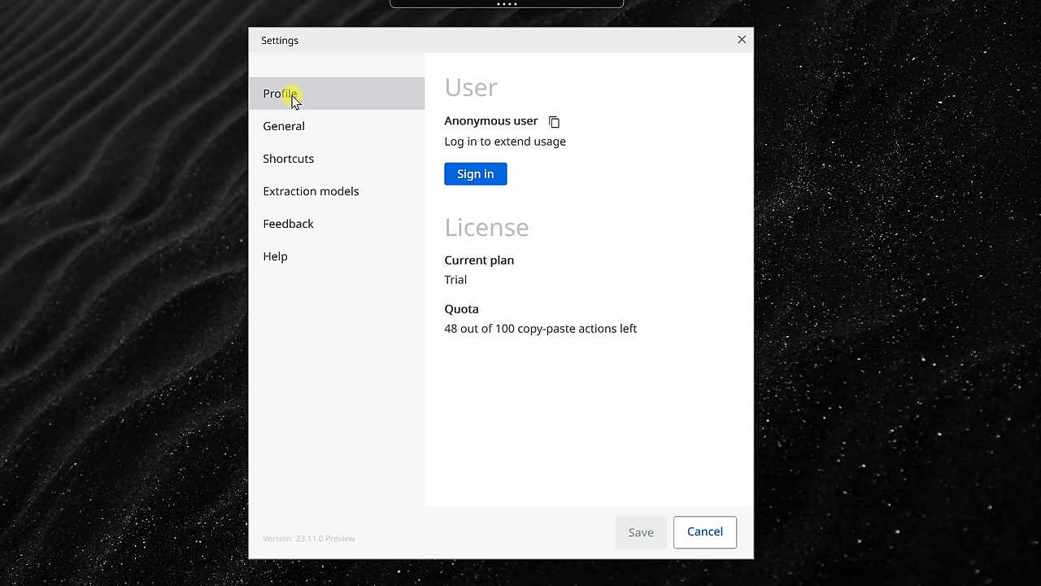
mouse_move(507, 337)
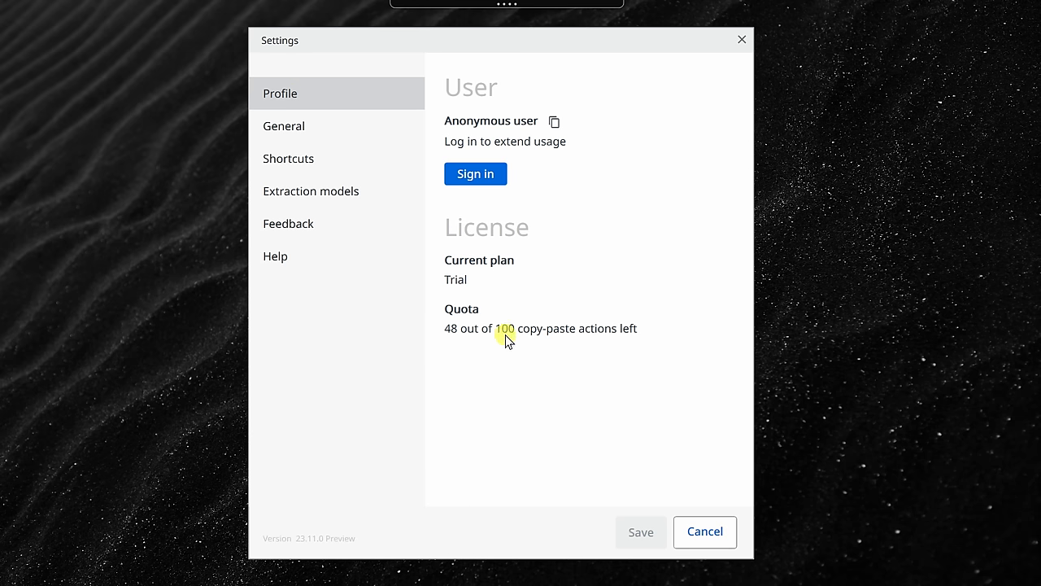
mouse_move(615, 337)
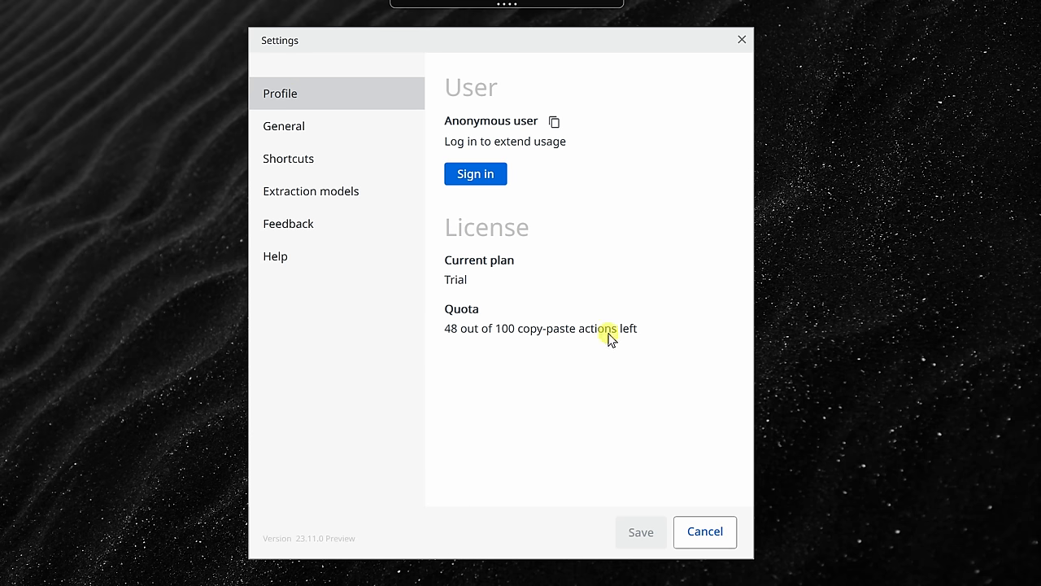
mouse_move(485, 187)
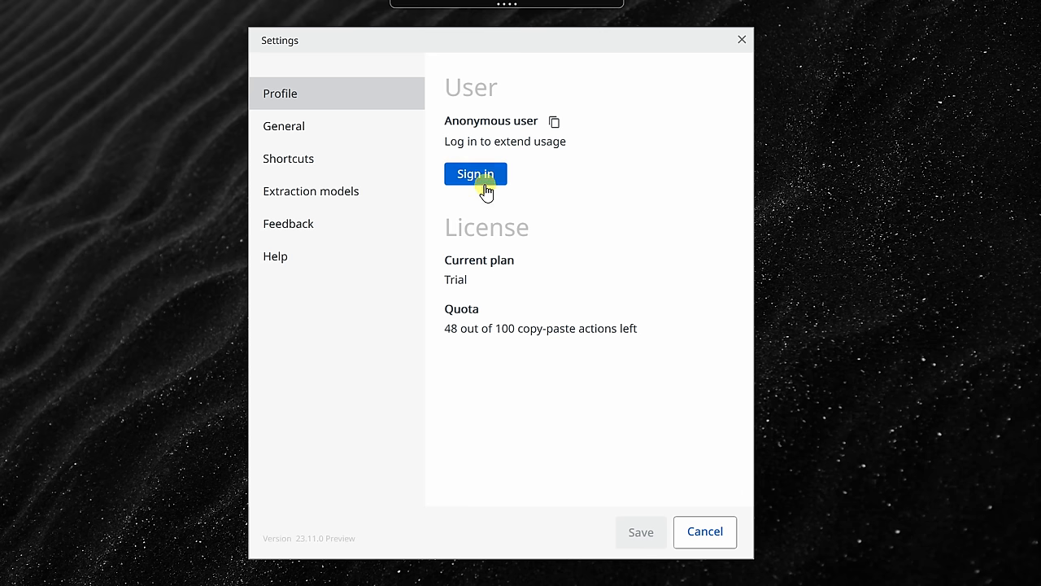
Step: Review the General preferences, copy-paste Shortcuts and Feedback pages in Clipboard AI Settings
click(283, 125)
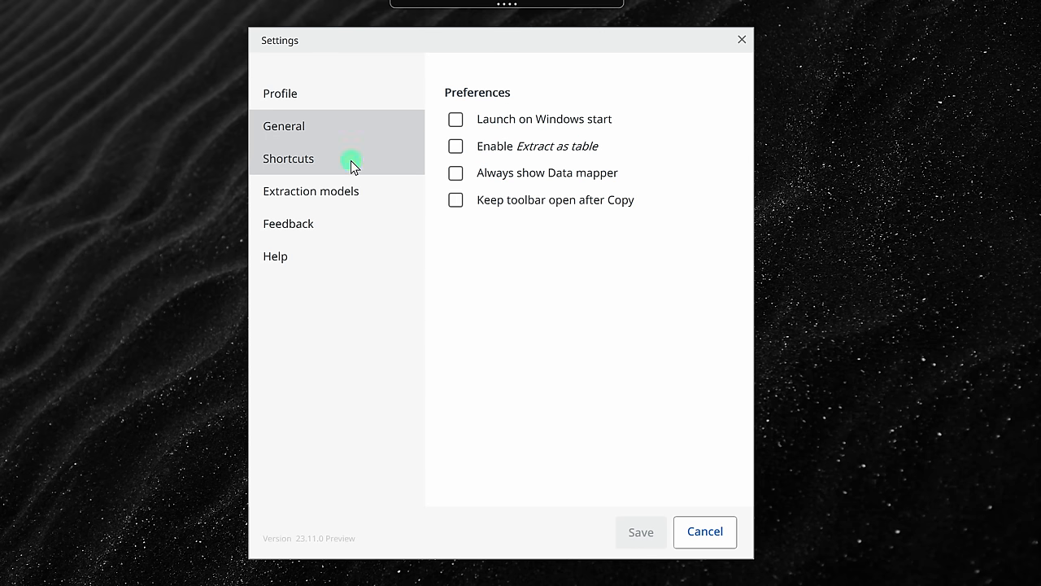
click(288, 158)
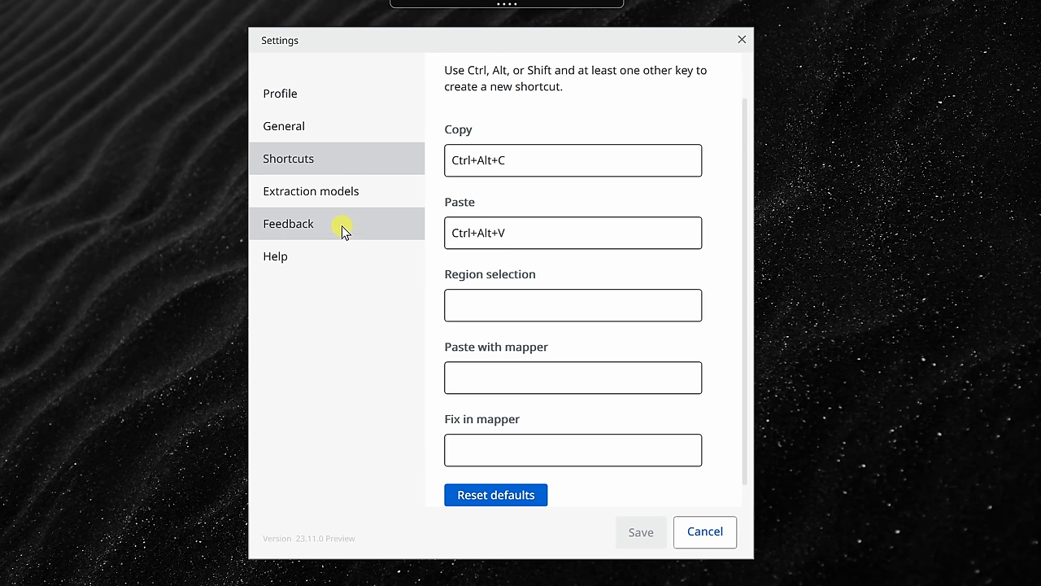
click(288, 225)
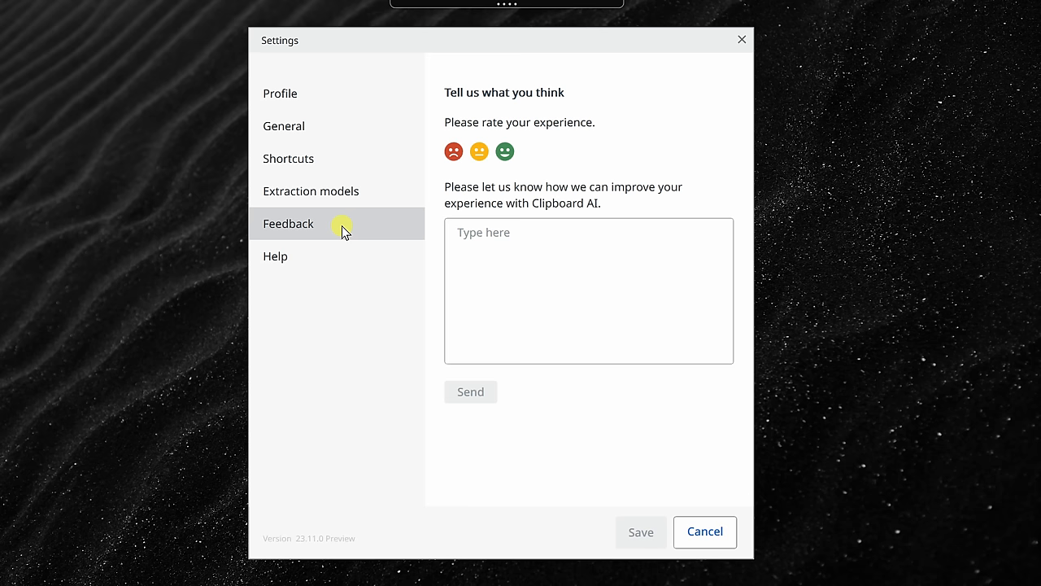
mouse_move(527, 168)
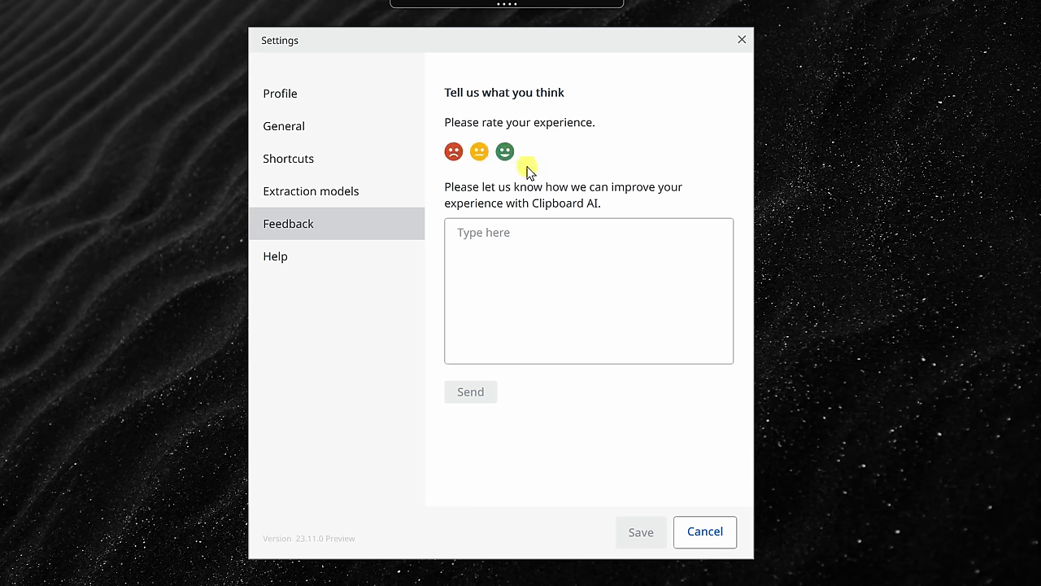